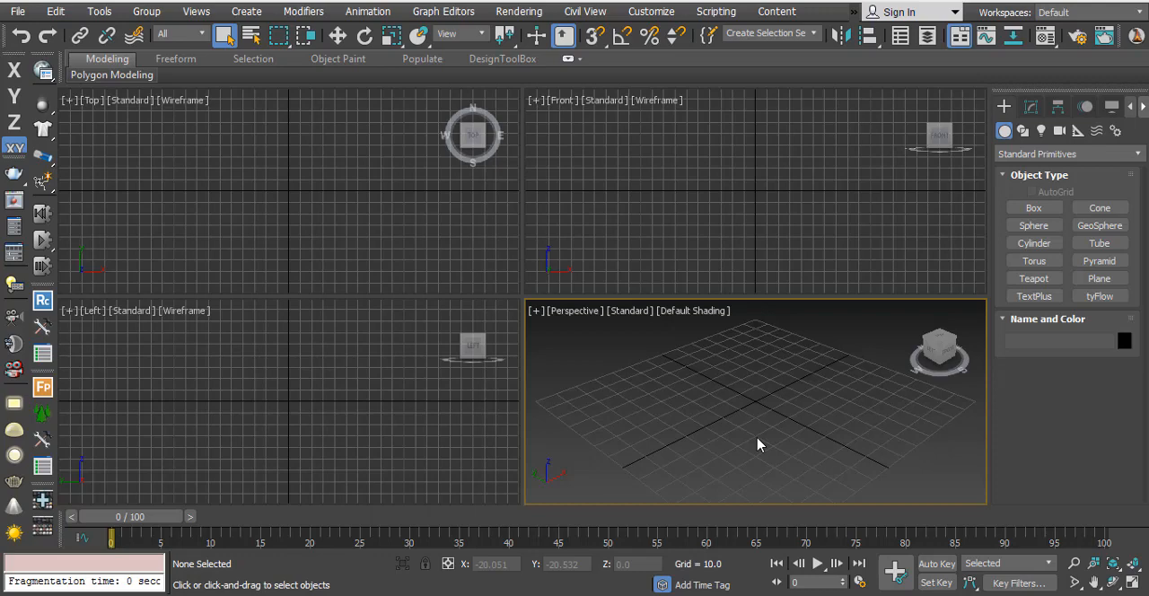
mouse_move(716, 461)
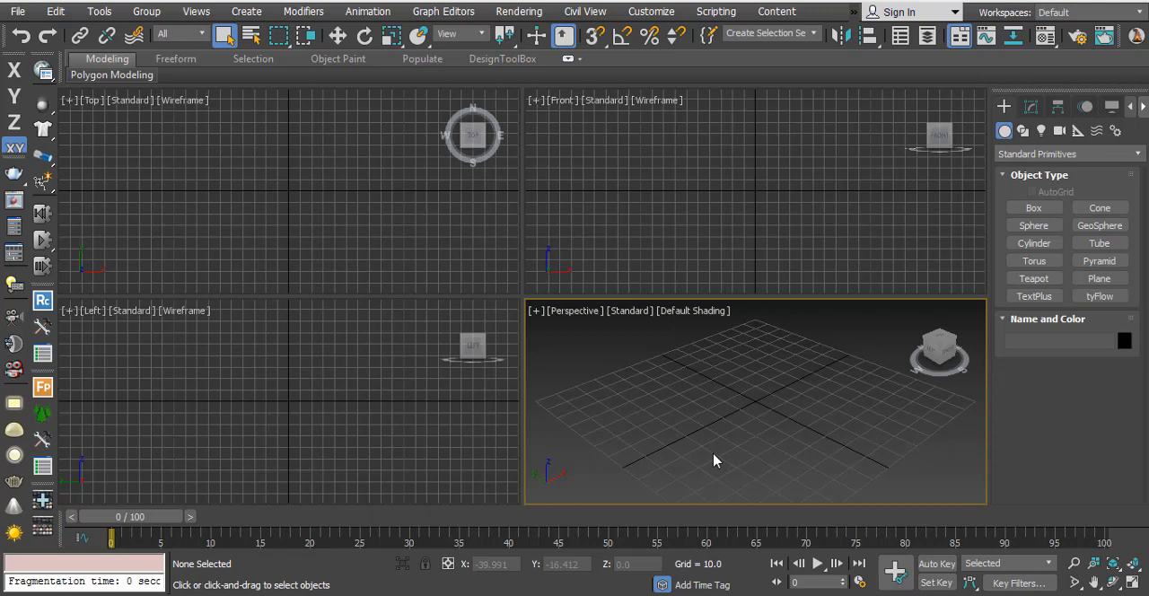
Bring up Customize User Interface on the Keyboard tab with Group Main UI and Category All Commands.
click(651, 11)
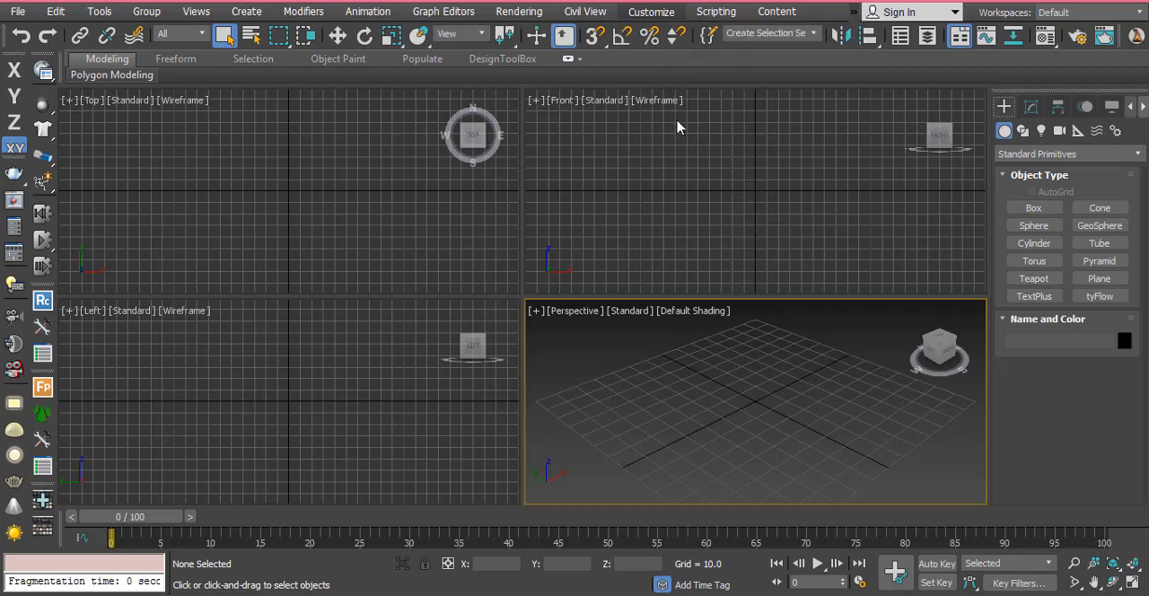
mouse_move(575, 295)
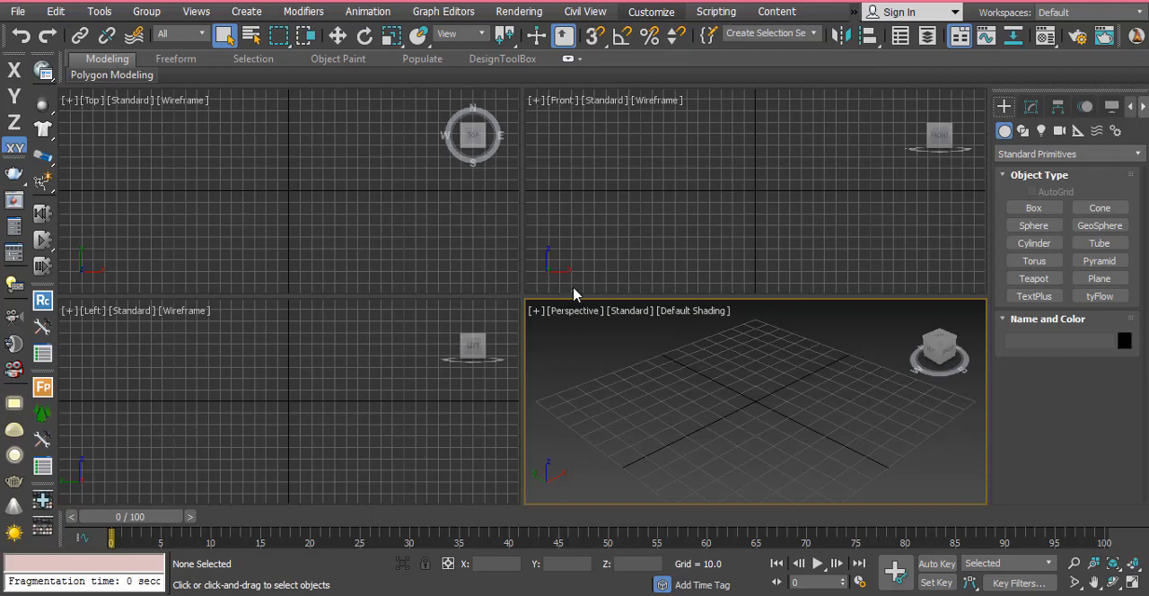
click(650, 11)
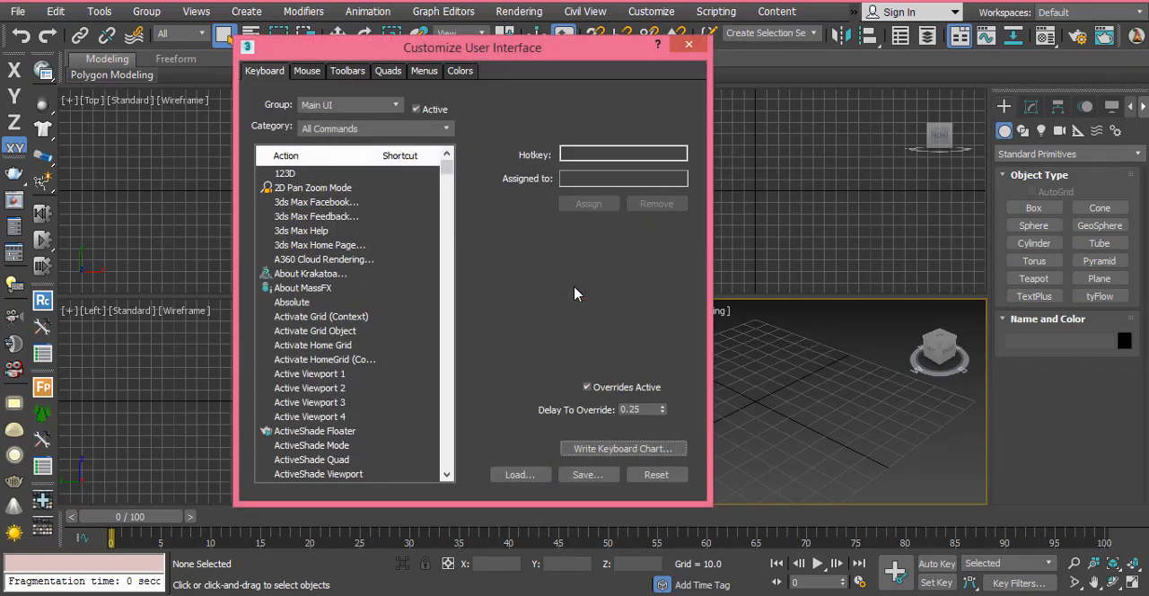
mouse_move(462, 170)
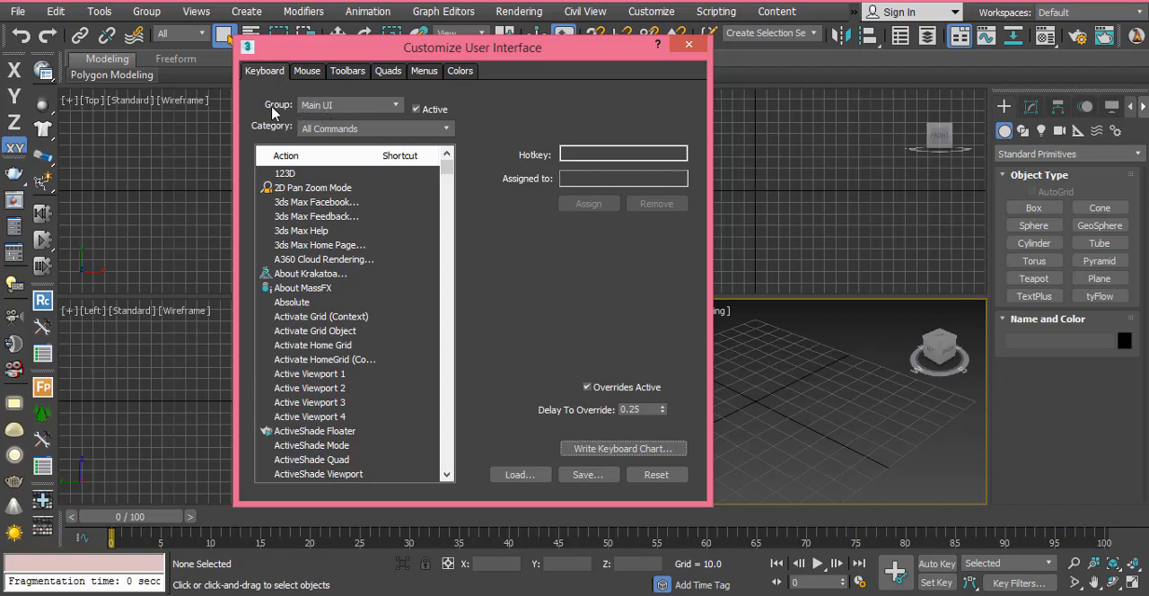
mouse_move(323, 106)
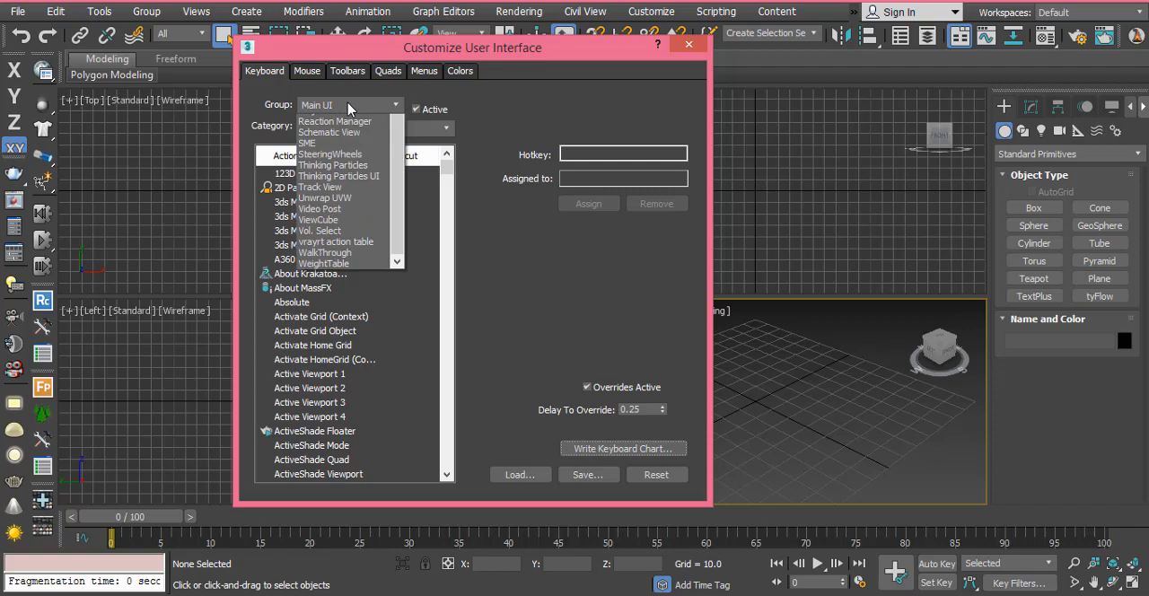
scroll(up, 3)
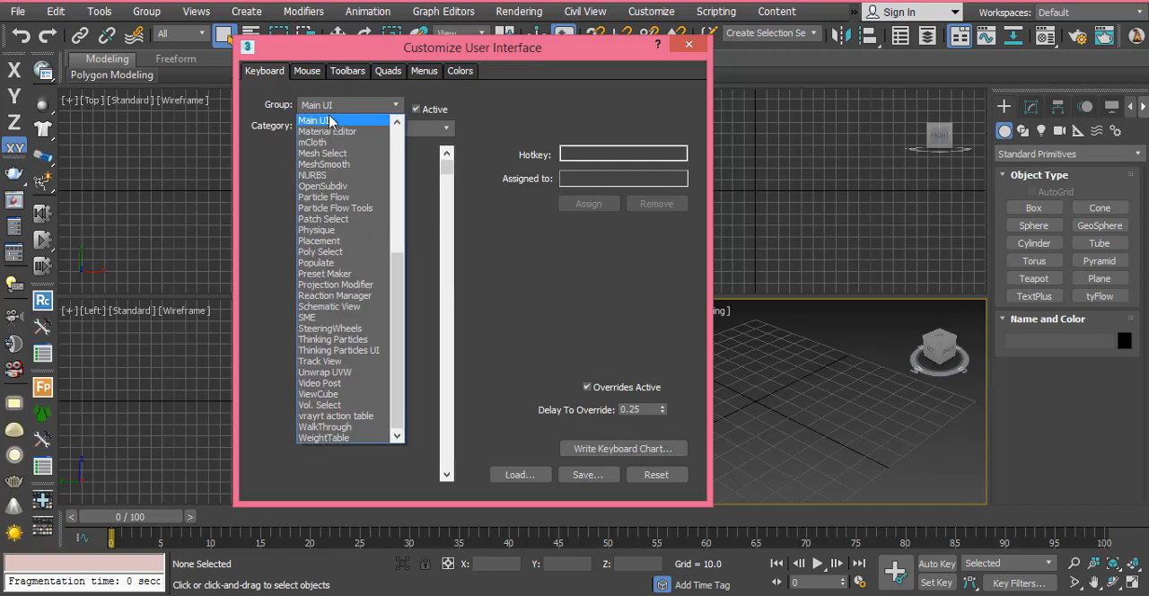
click(316, 120)
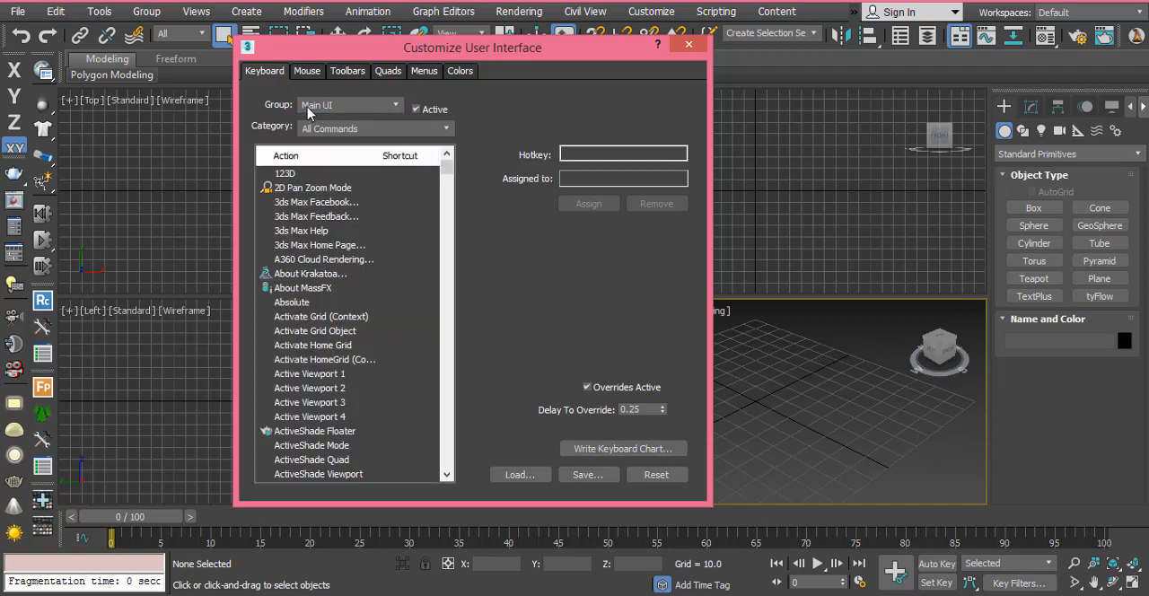
mouse_move(267, 135)
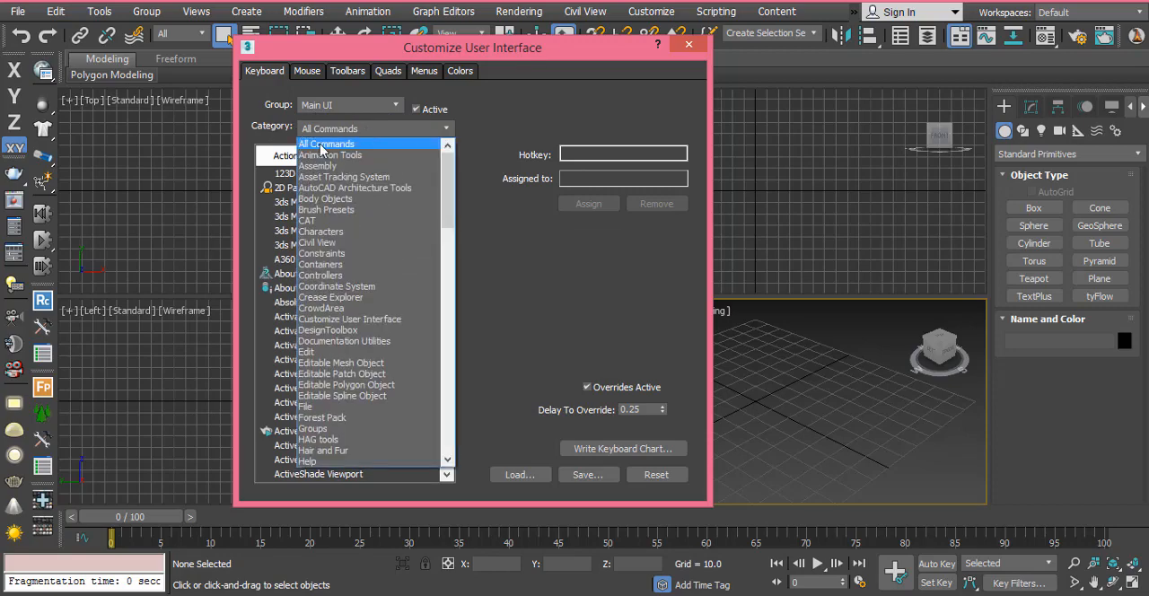
click(327, 144)
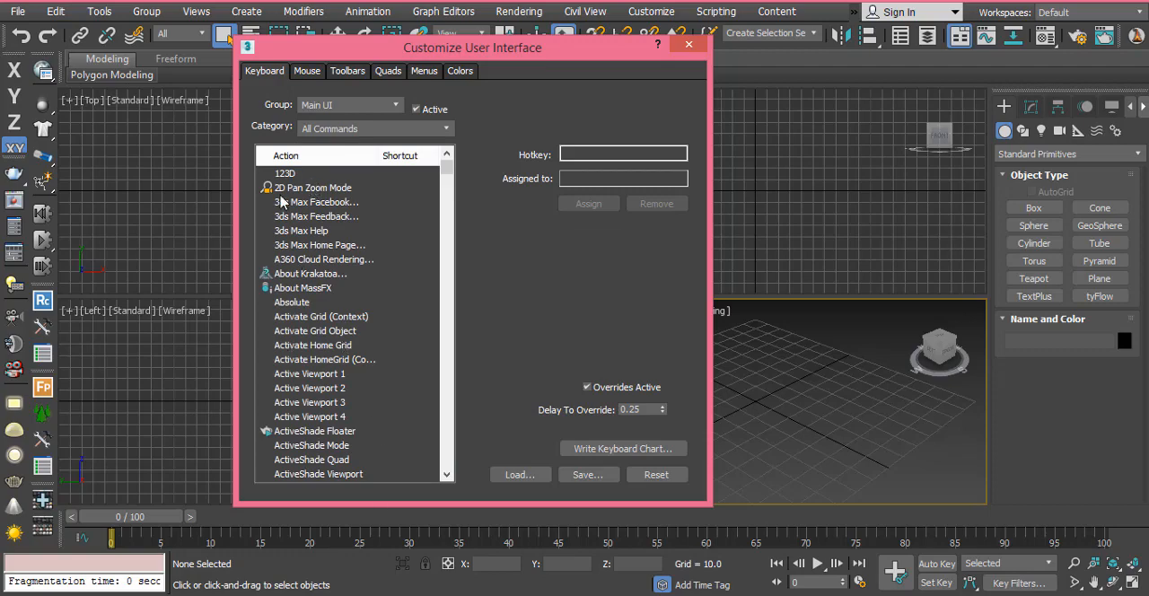
Browse the Action list into the B entries and select Box Mode Selected Toggle.
click(316, 217)
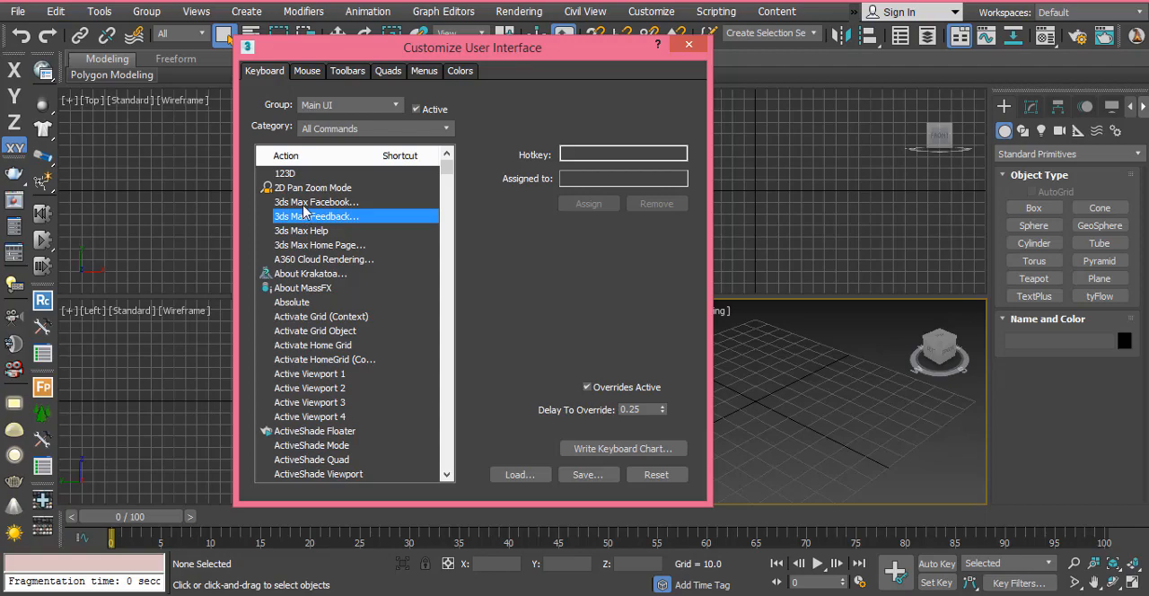
mouse_move(311, 240)
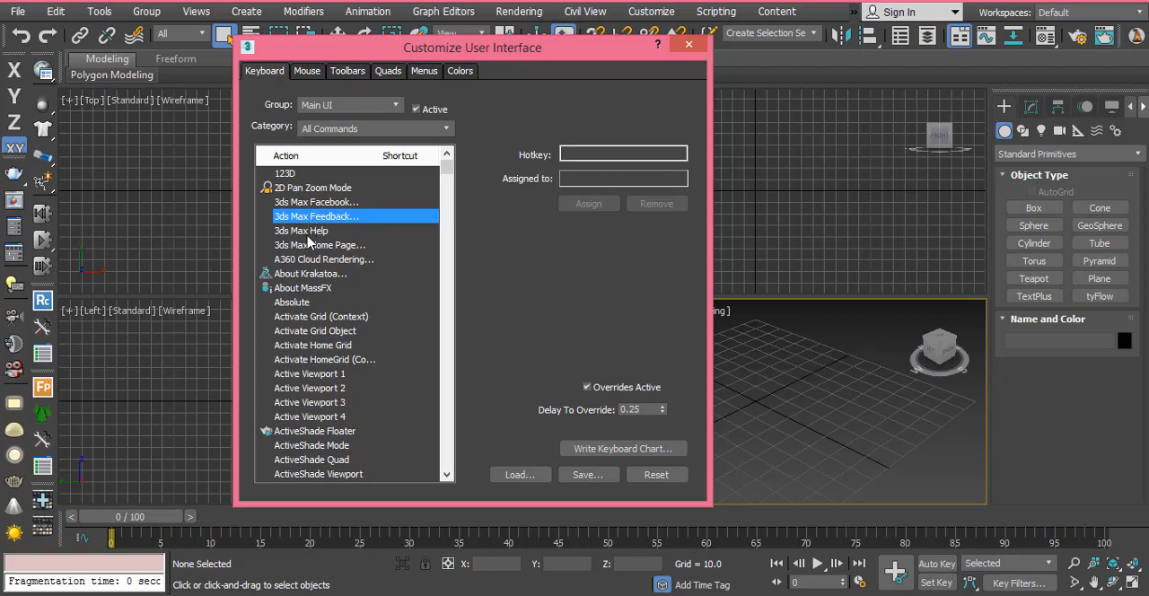
click(314, 231)
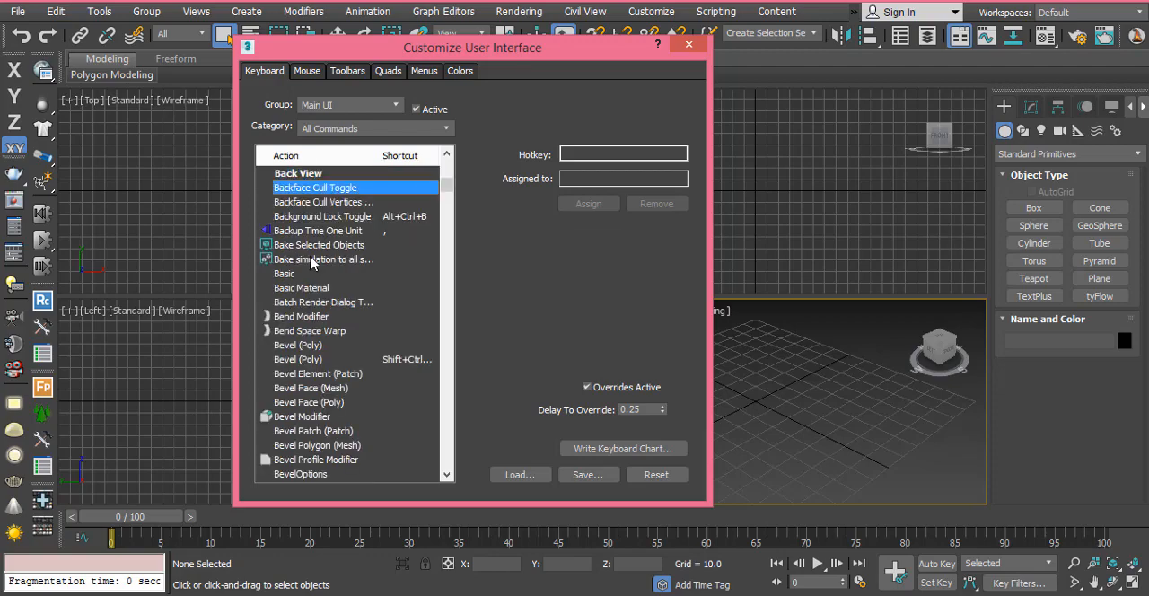
scroll(down, 3)
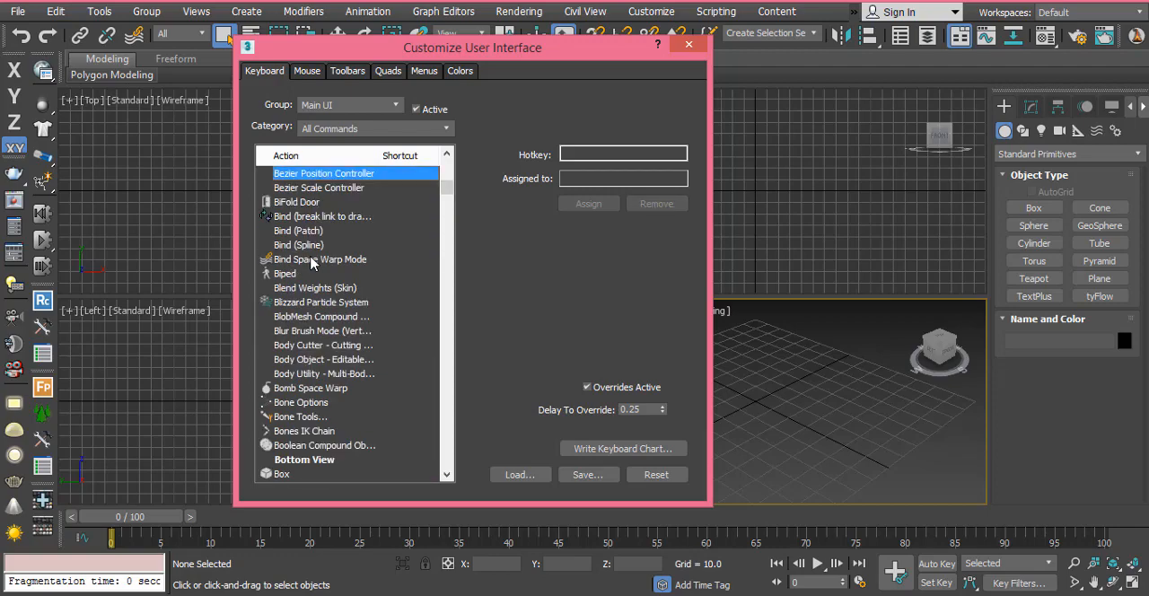
click(323, 330)
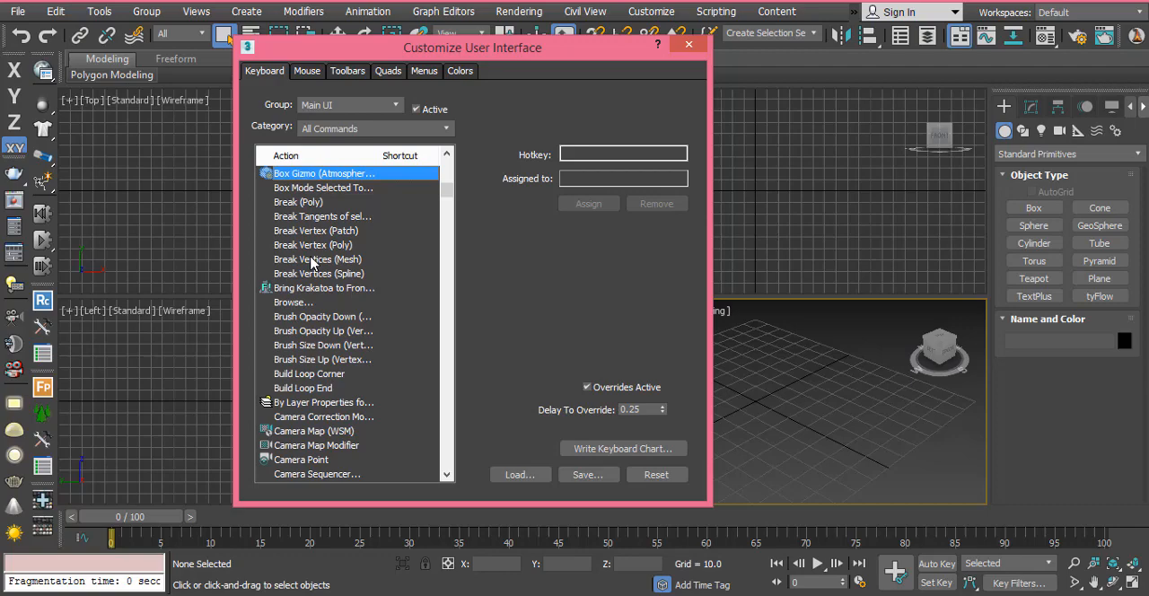
click(323, 188)
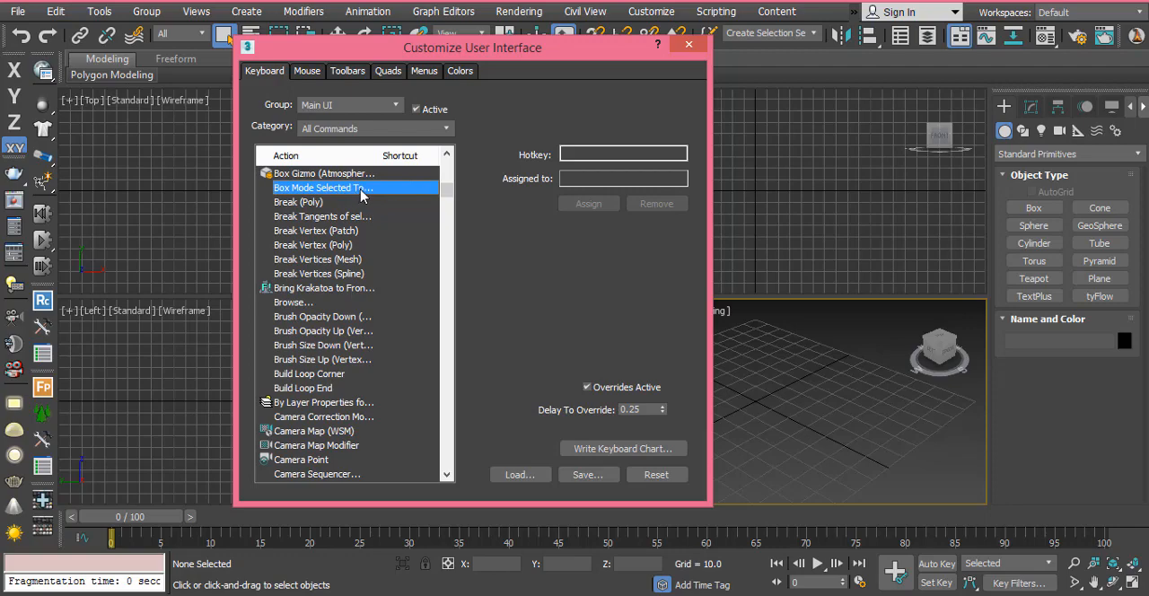
mouse_move(366, 200)
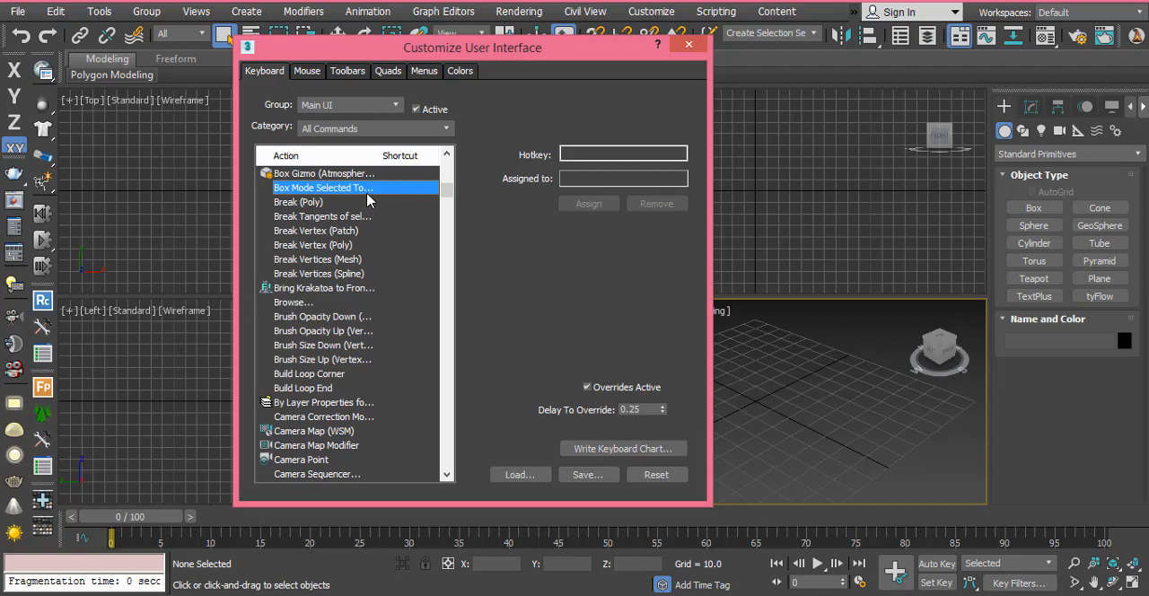
Enter B, then 3, in the Hotkey field as the proposed shortcut, showing it as Not Assigned.
click(623, 154)
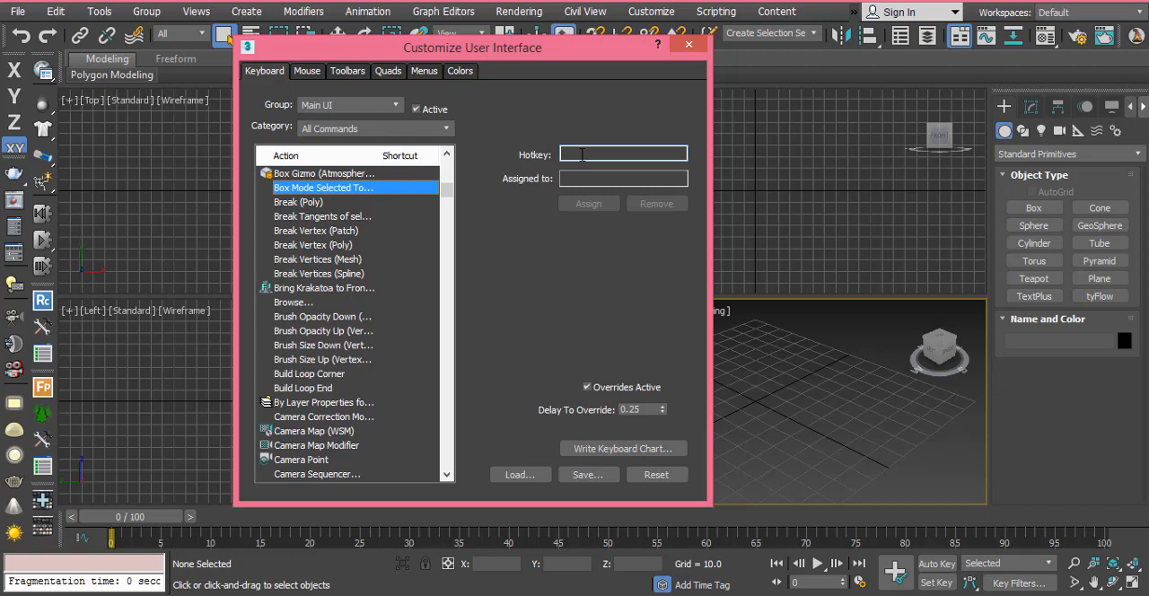
mouse_move(585, 191)
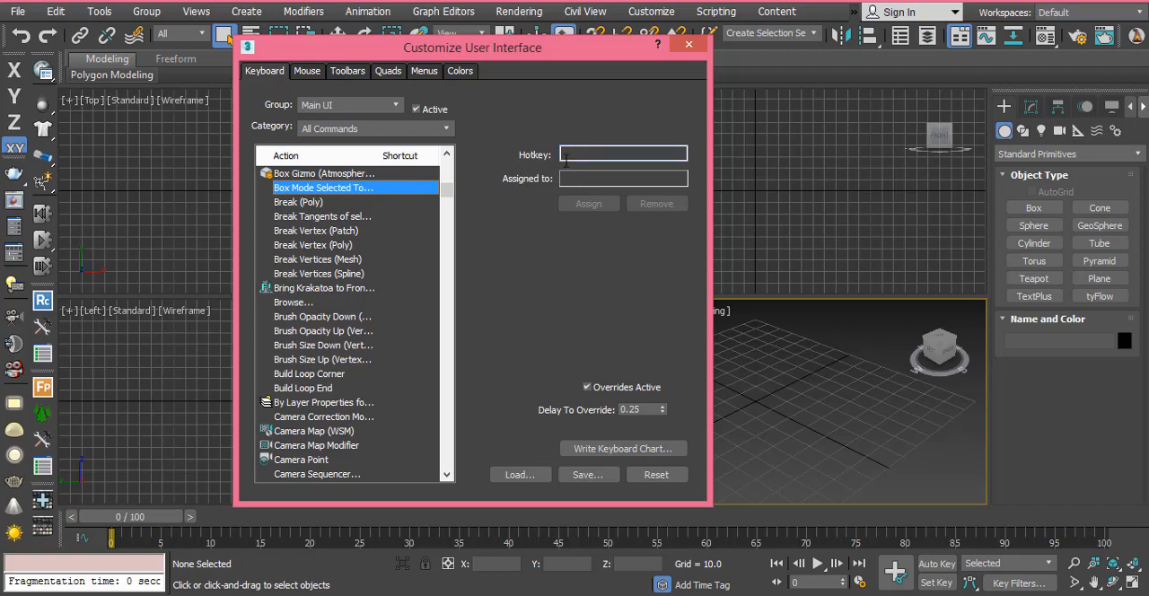
click(623, 153)
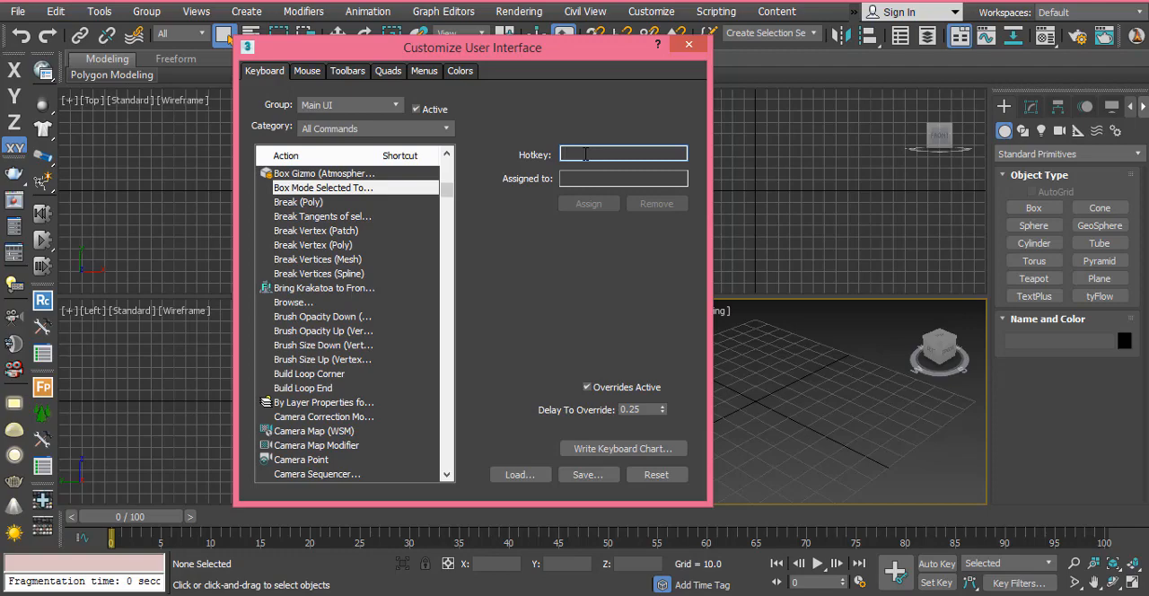
text(B)
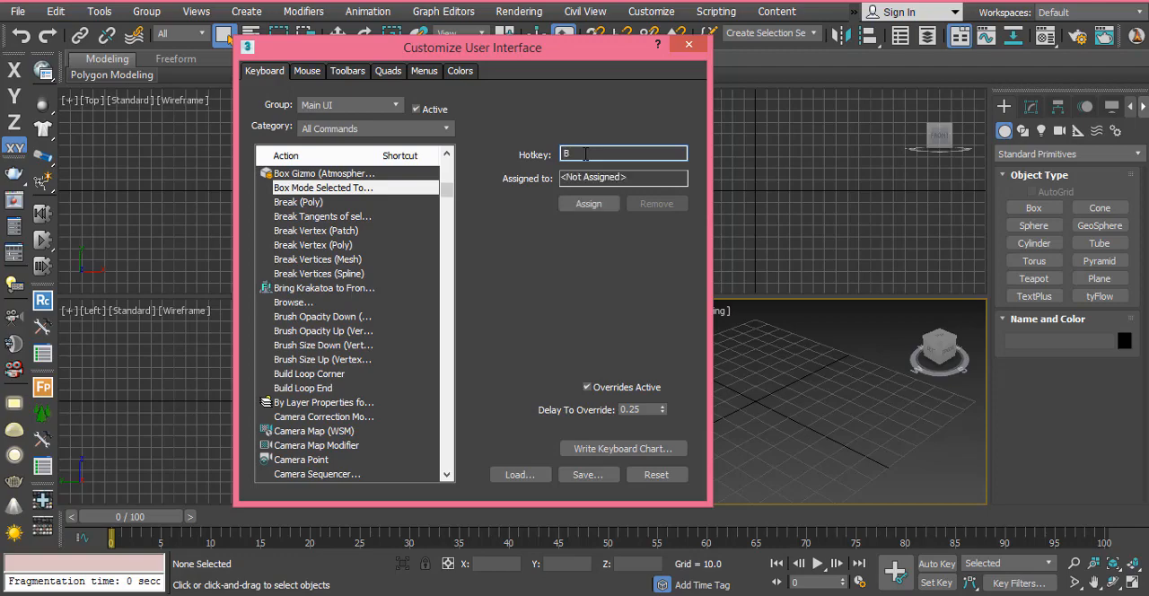
text(3)
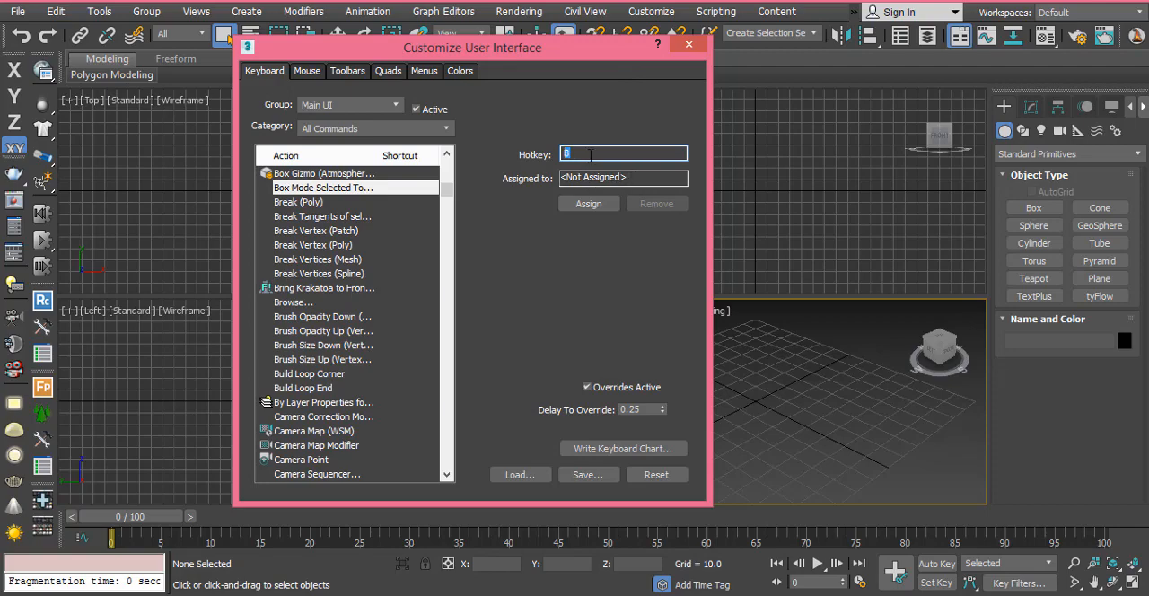
text(3)
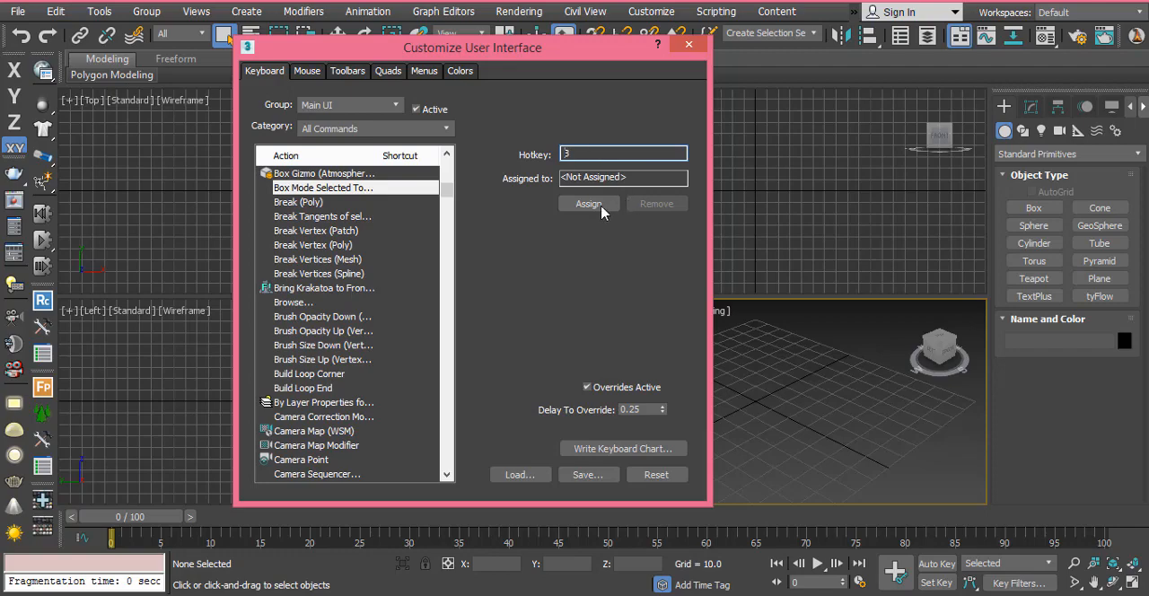
Assign B as the shortcut for Box Mode Selected Toggle.
click(588, 203)
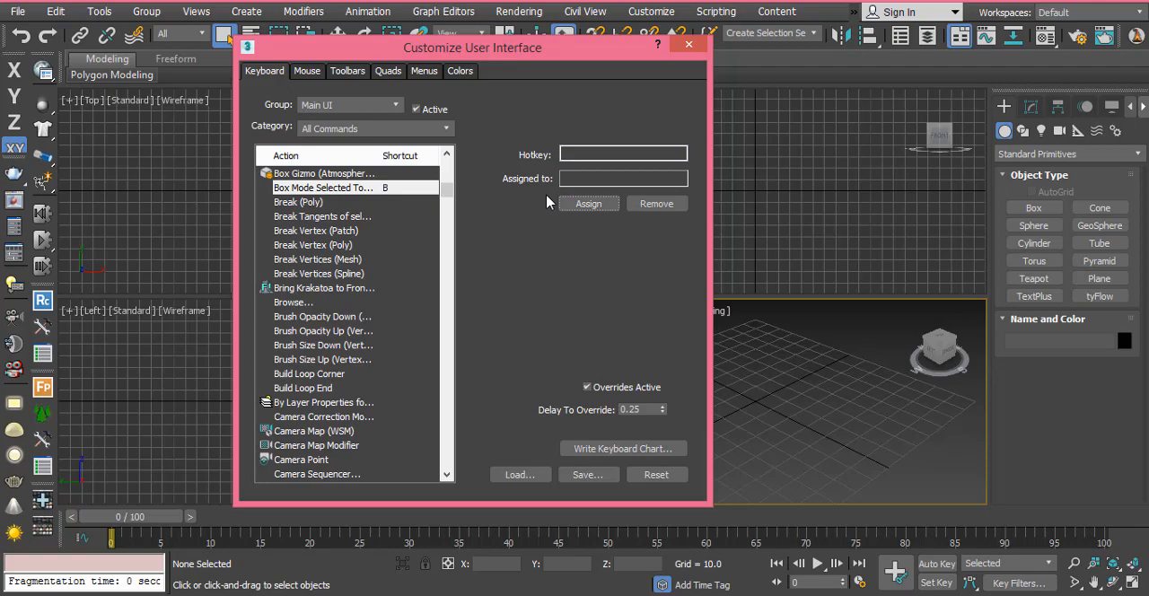
mouse_move(554, 191)
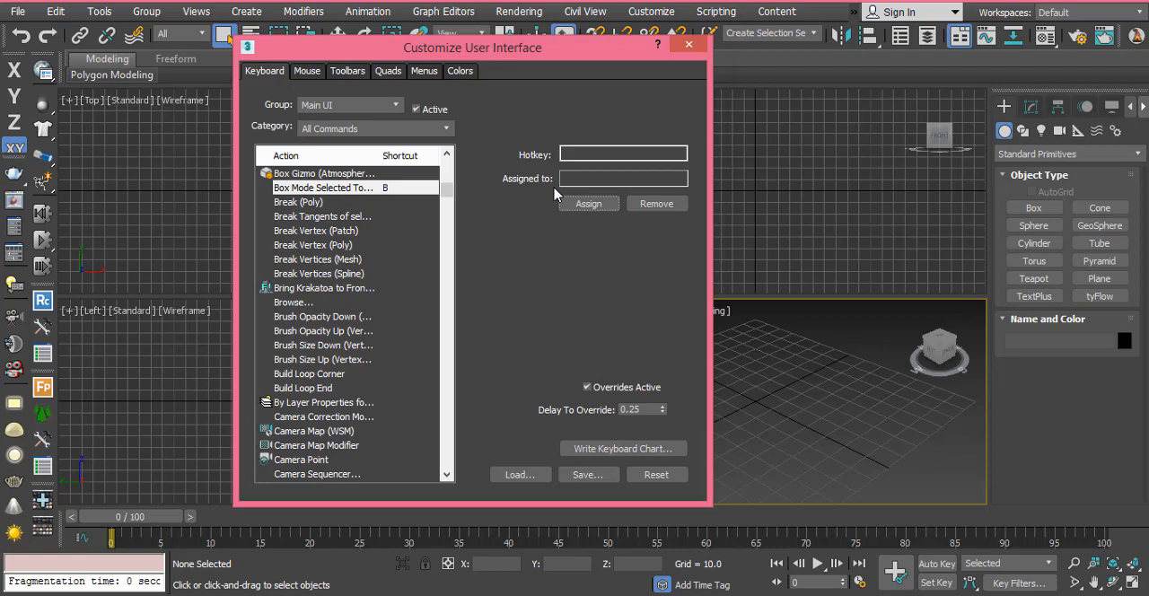
mouse_move(656, 202)
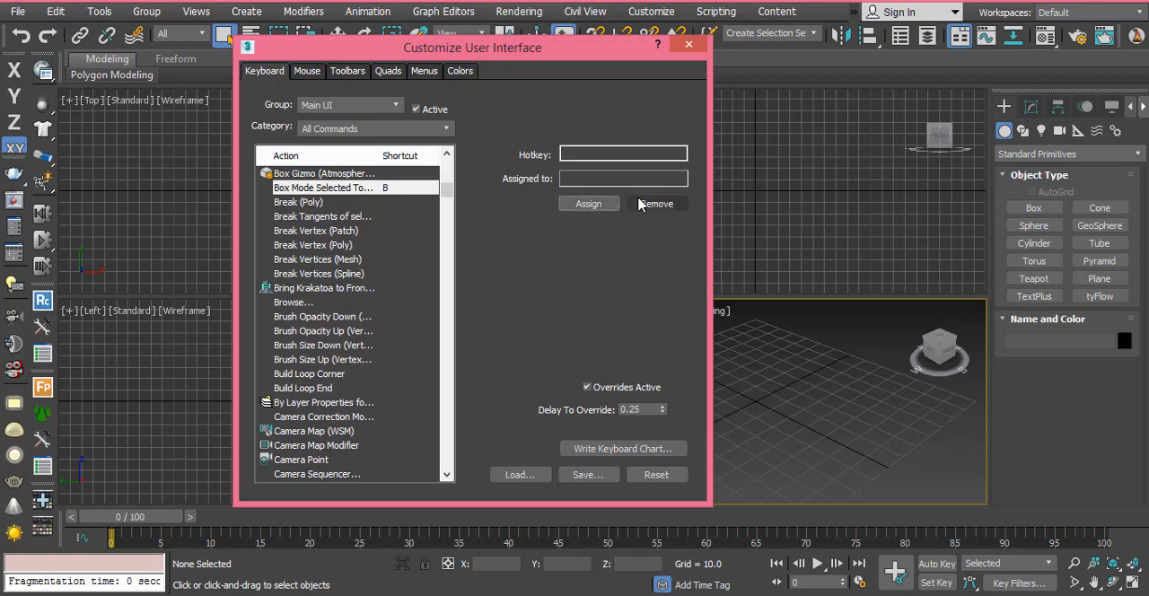
Try V in the Hotkey field (taken by Viewports), then enter B and assign it to Box Mode Selected Toggle.
click(623, 153)
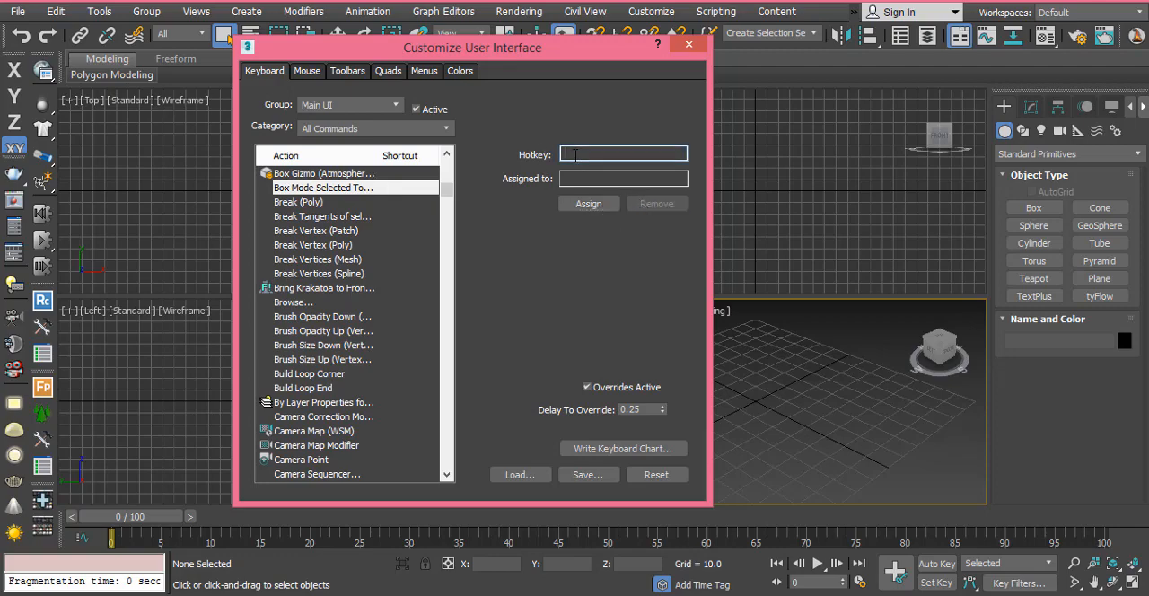
text(V)
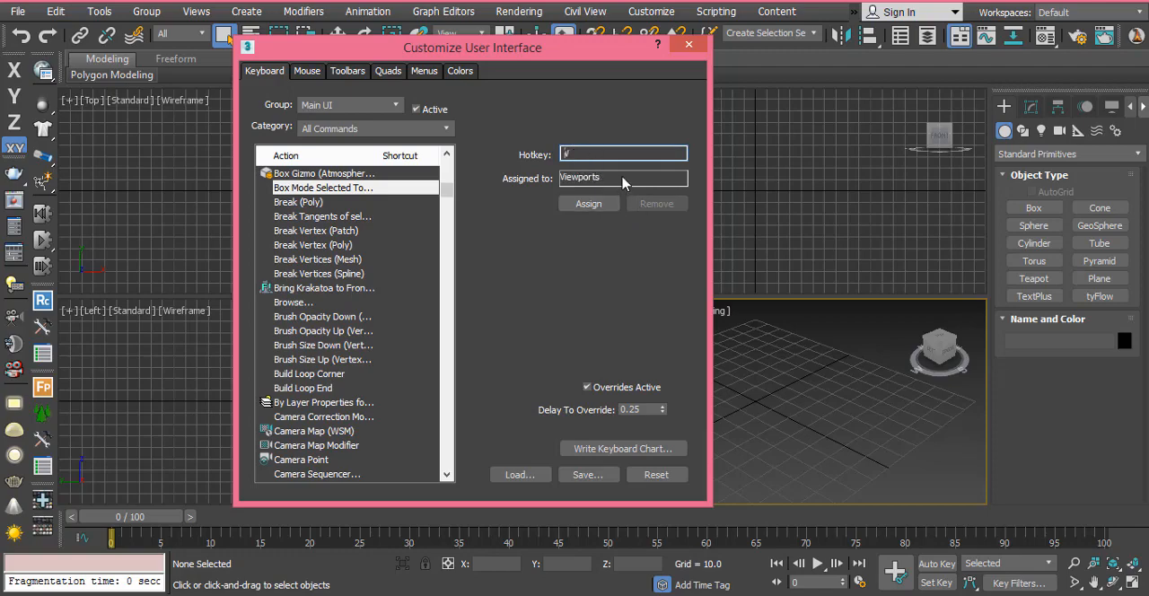
mouse_move(571, 186)
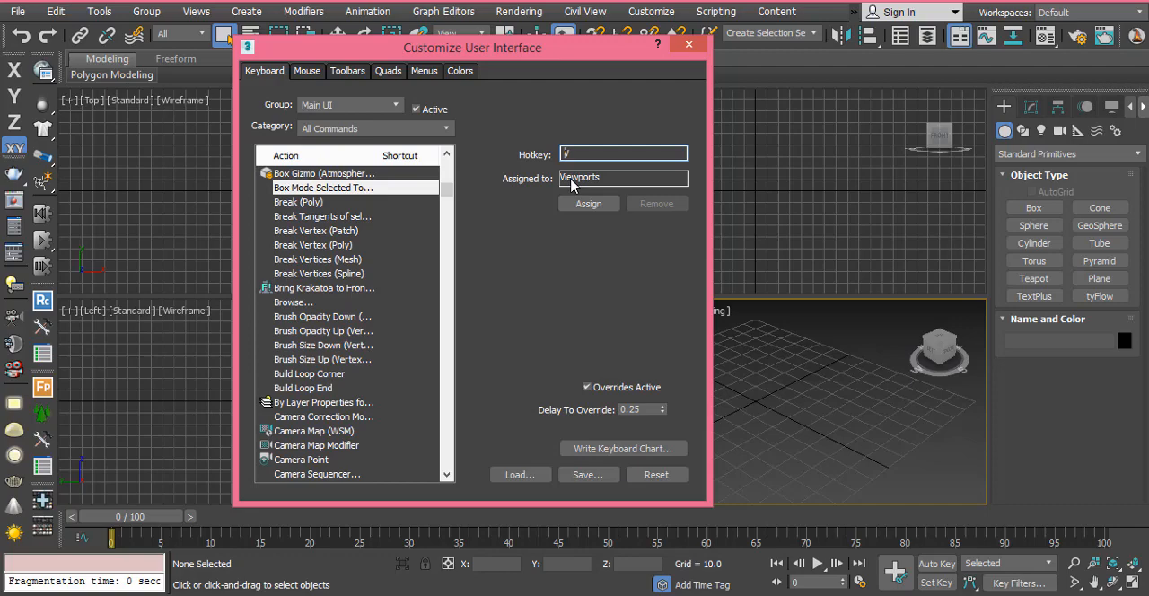
mouse_move(552, 186)
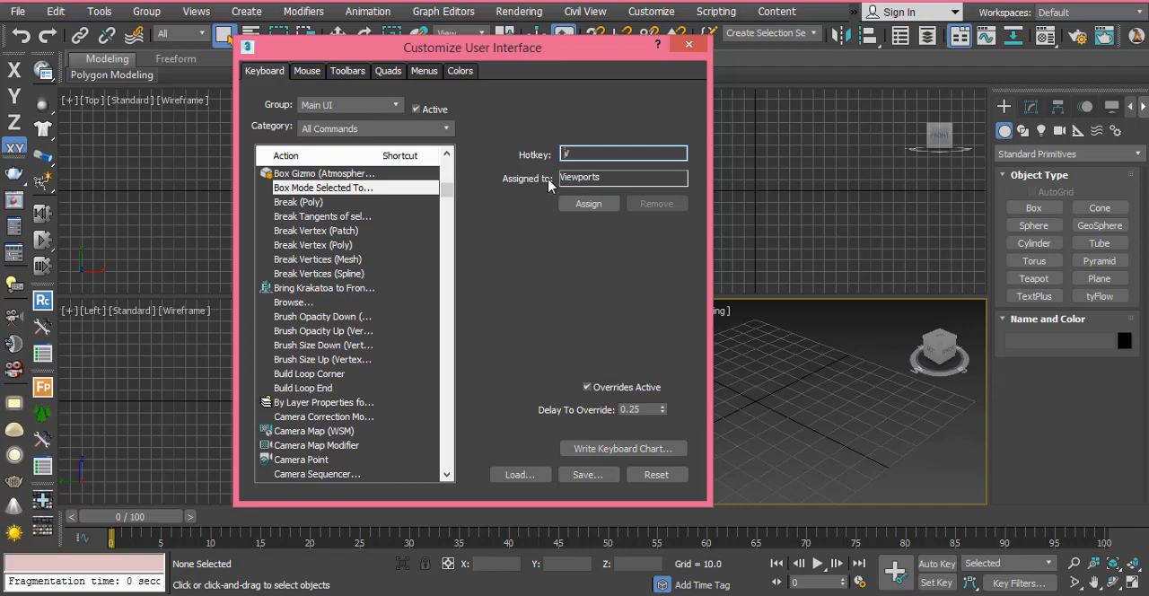
mouse_move(624, 182)
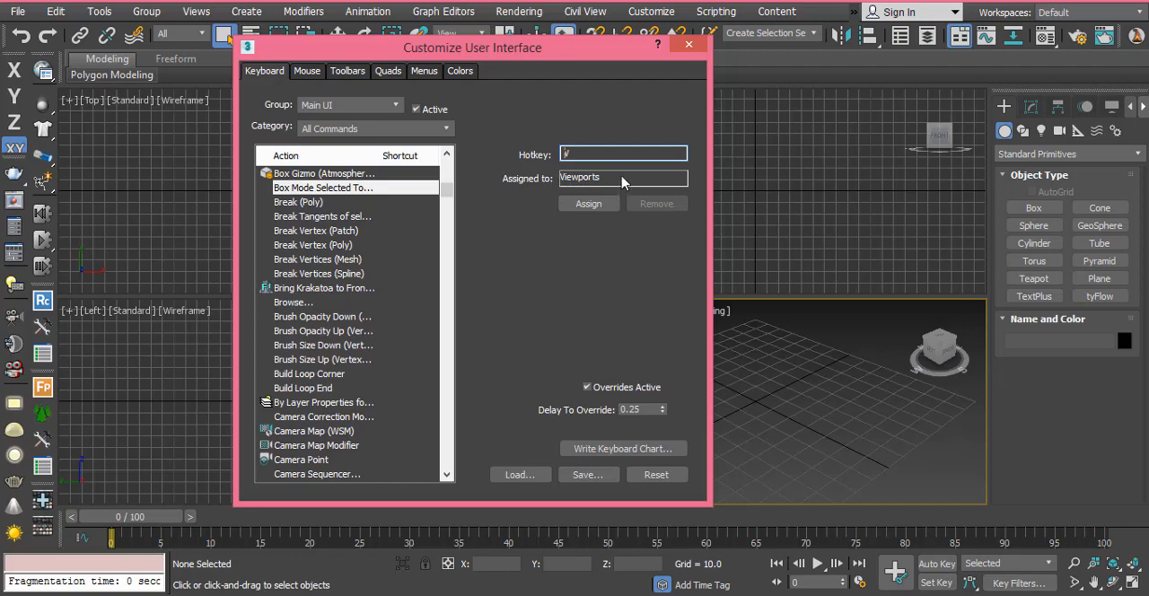
text(V)
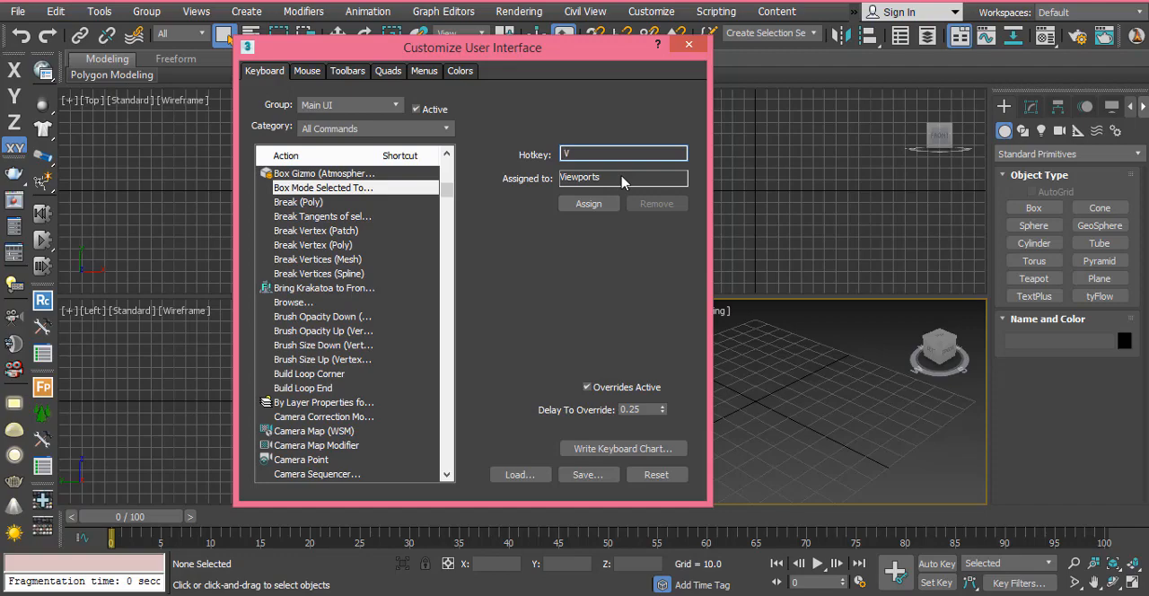
mouse_move(622, 199)
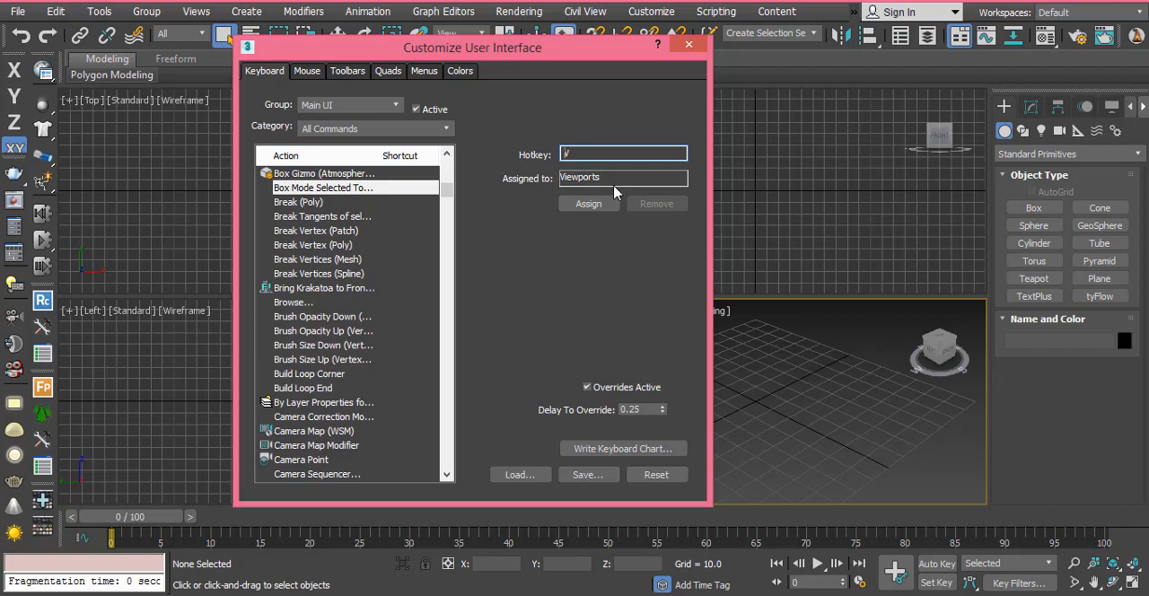
text(V)
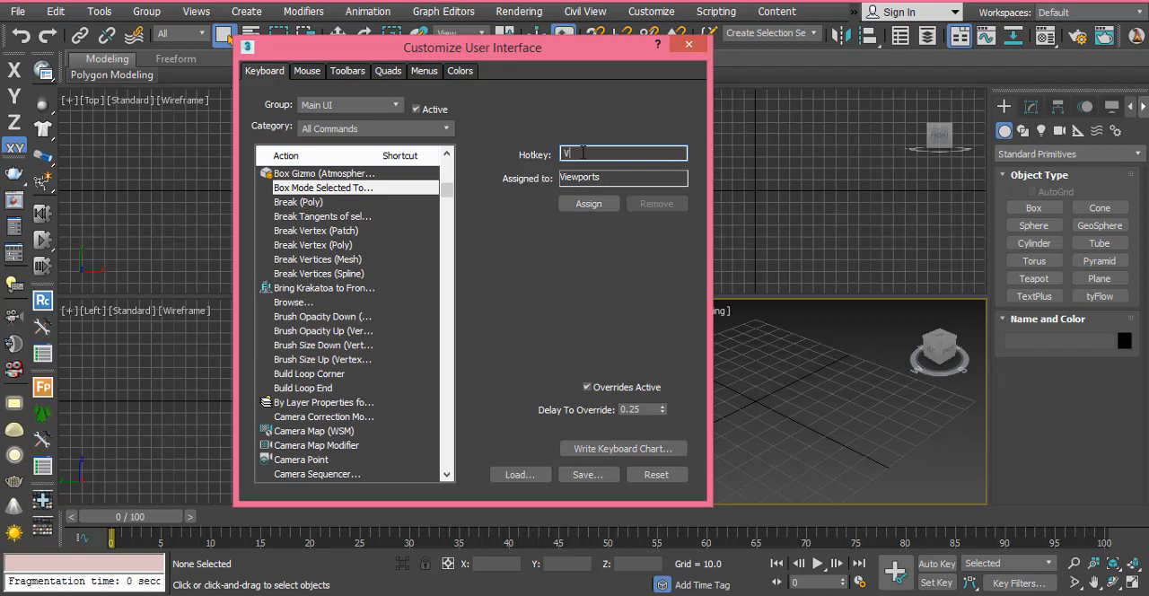
text(B)
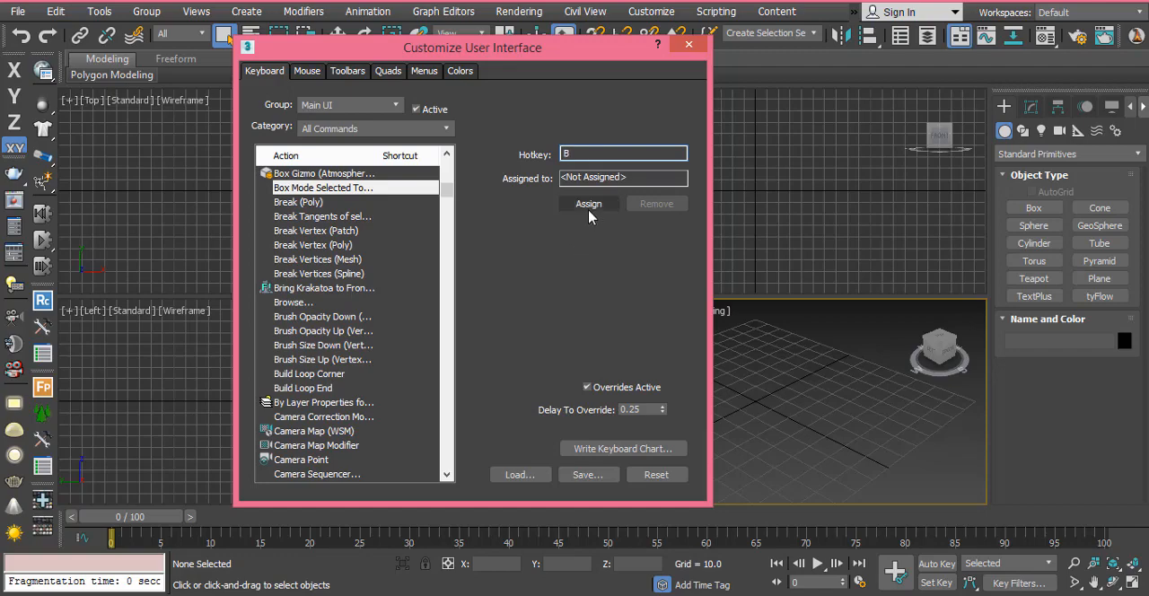
click(588, 204)
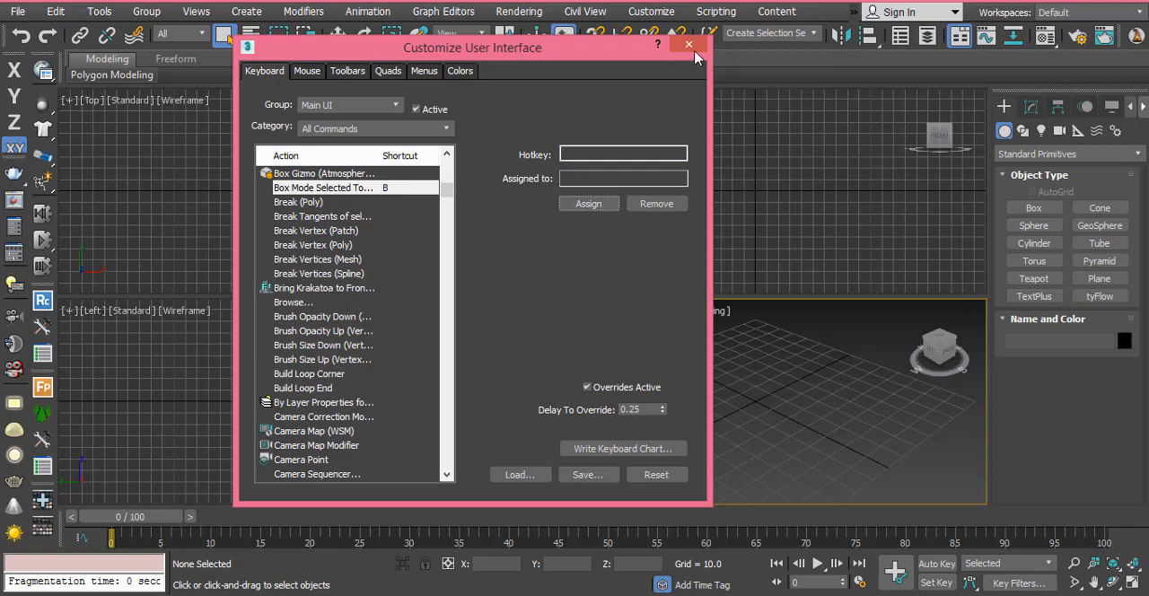
mouse_move(688, 45)
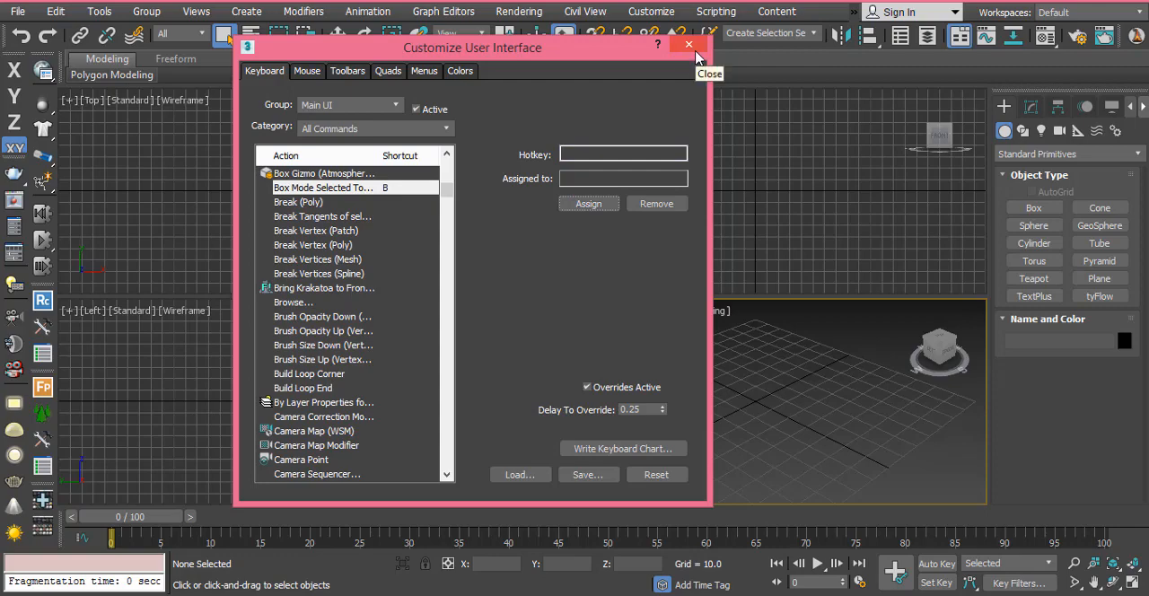
Close the Customize dialog, maximize the Perspective viewport, create a box, and choose the RayFire category.
click(688, 45)
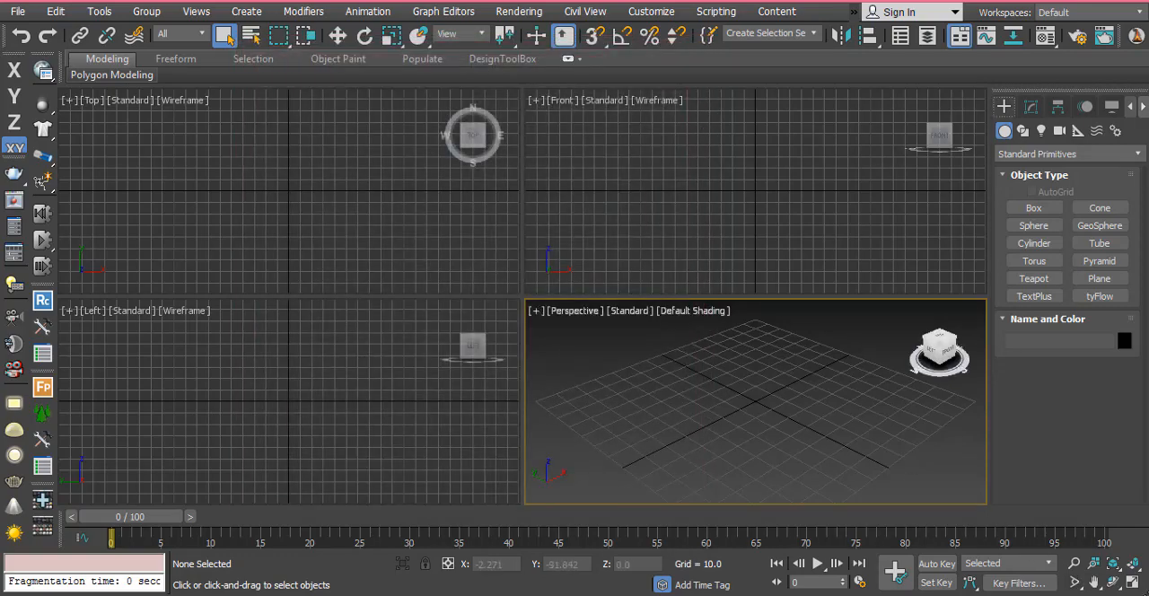
click(1133, 582)
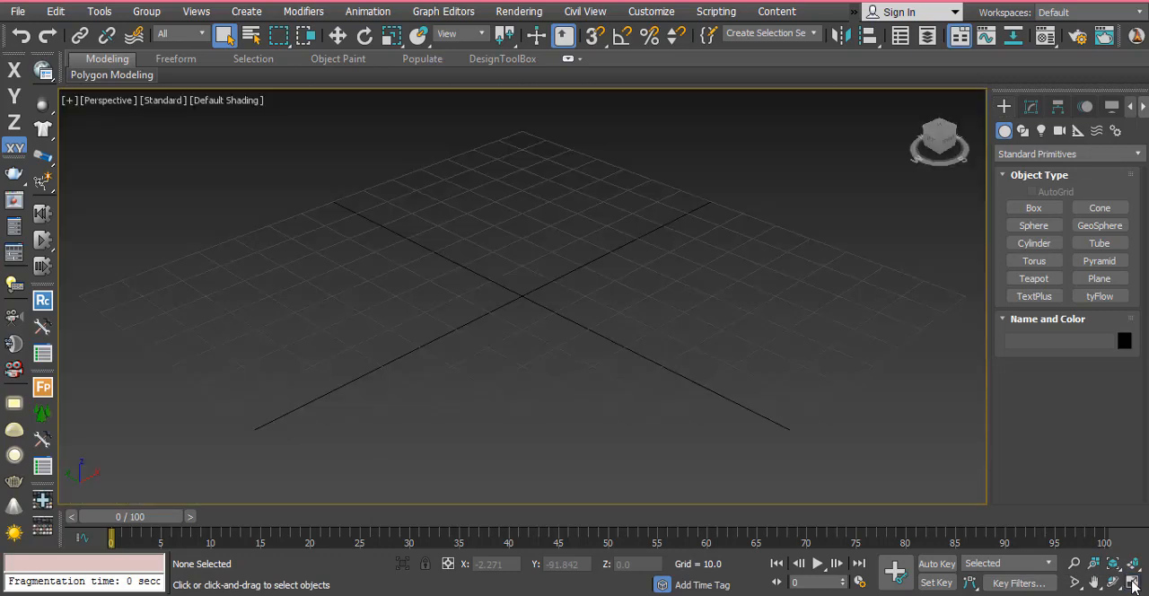
mouse_move(1017, 408)
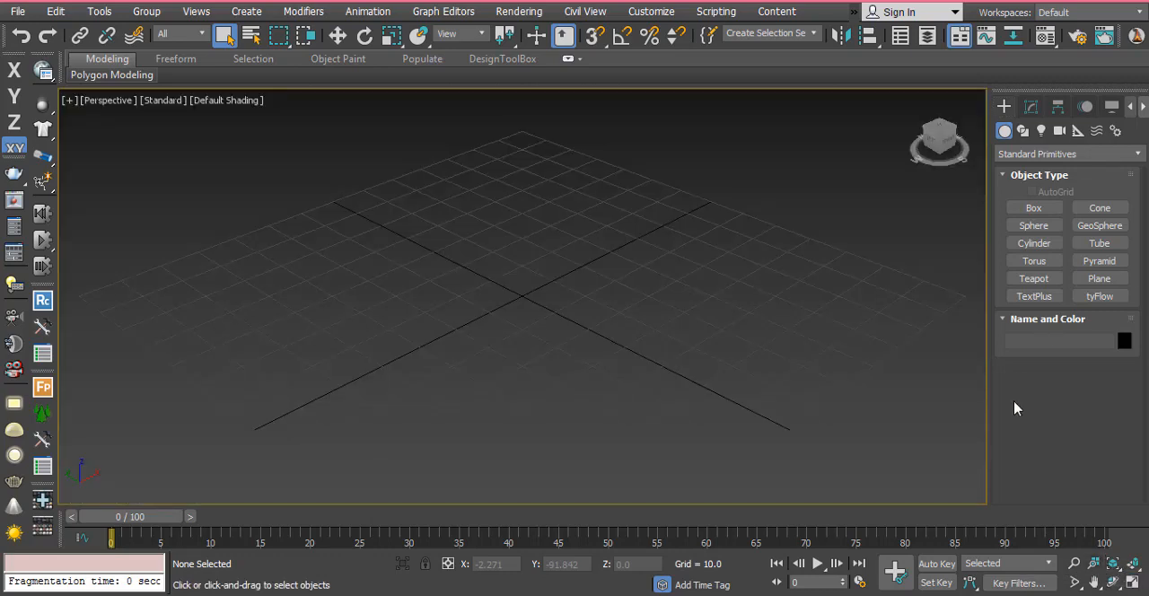
click(1033, 208)
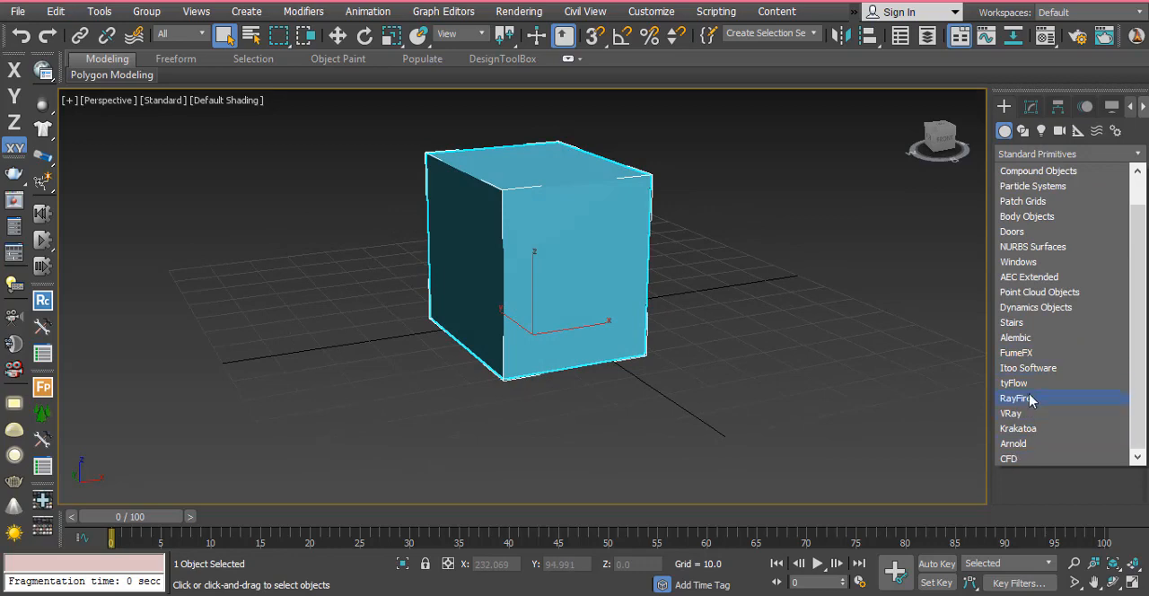
click(1015, 397)
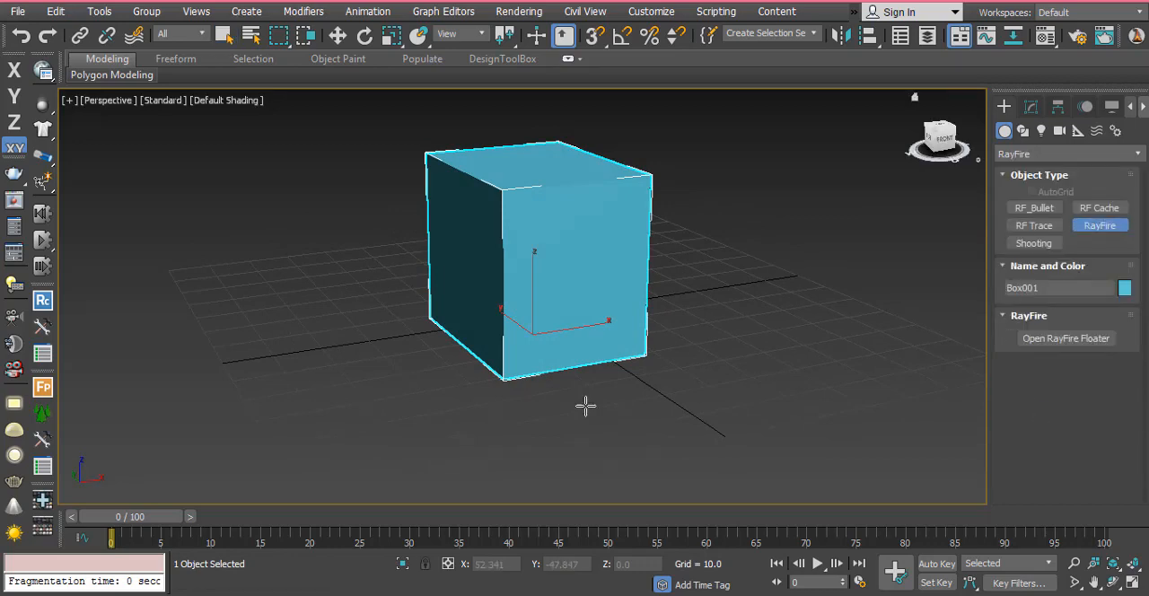
In the RayFire floater add the box as a dynamic object and fragment it into 13 Voronoi pieces.
click(1066, 339)
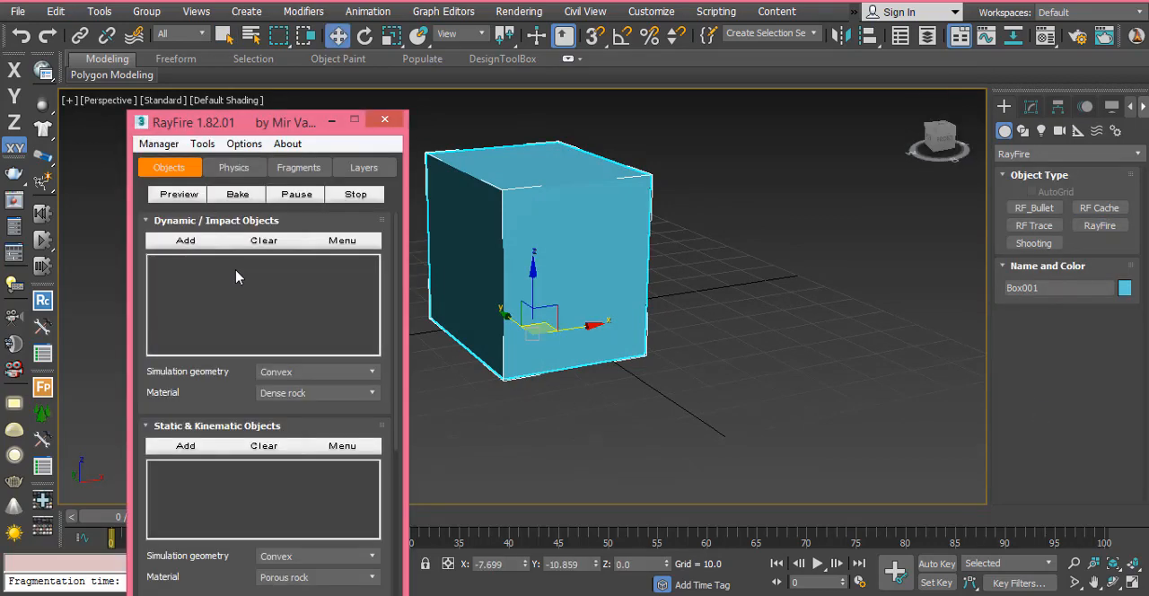
click(185, 240)
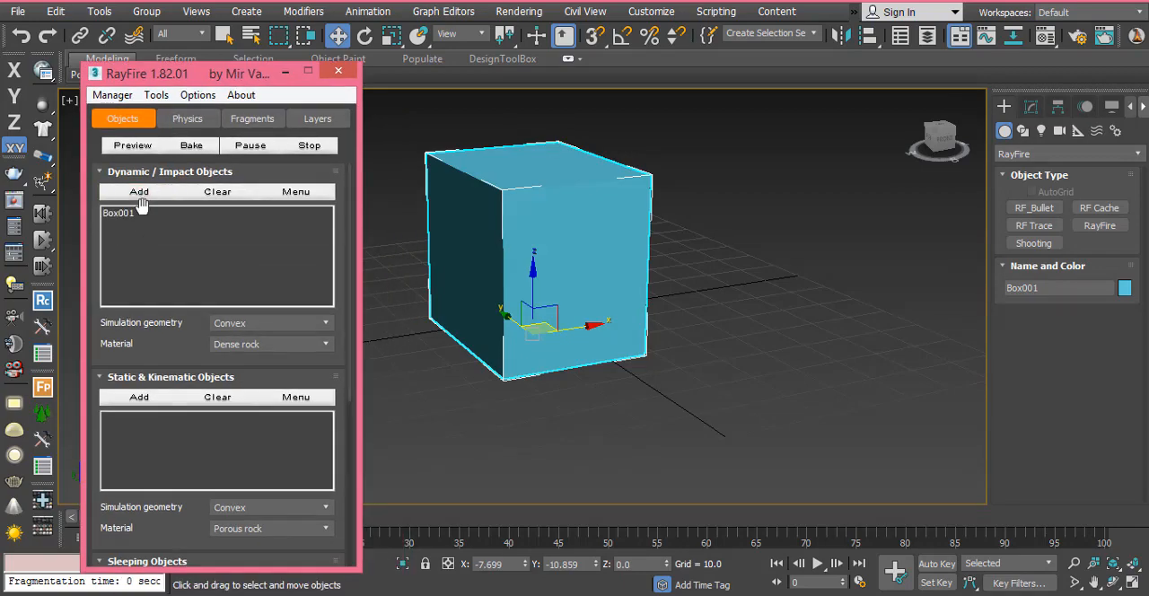
click(252, 117)
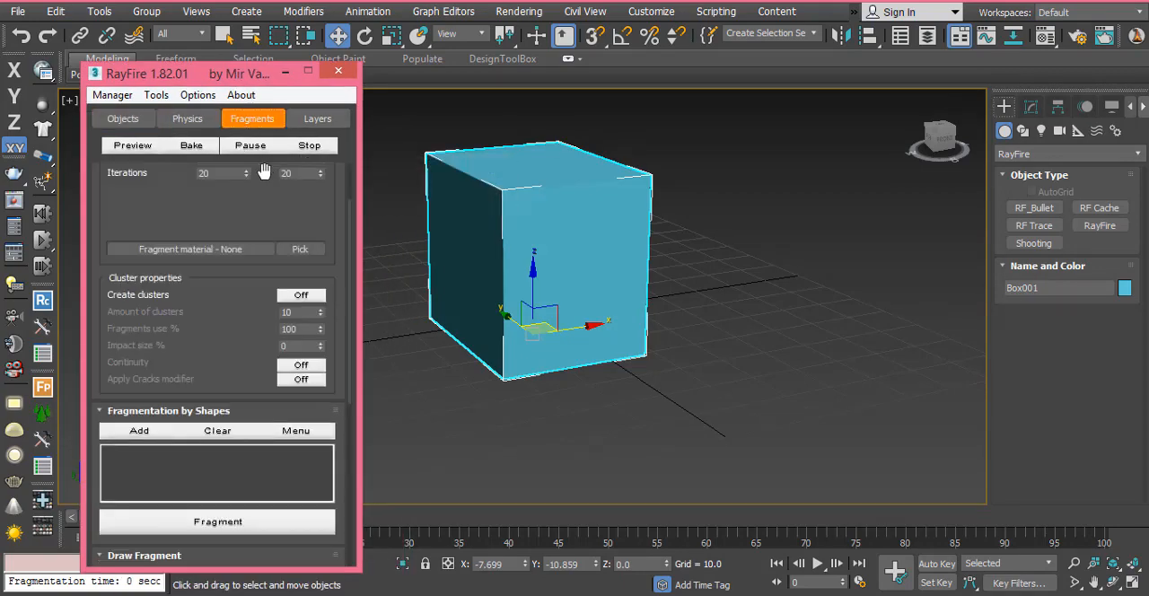
click(321, 176)
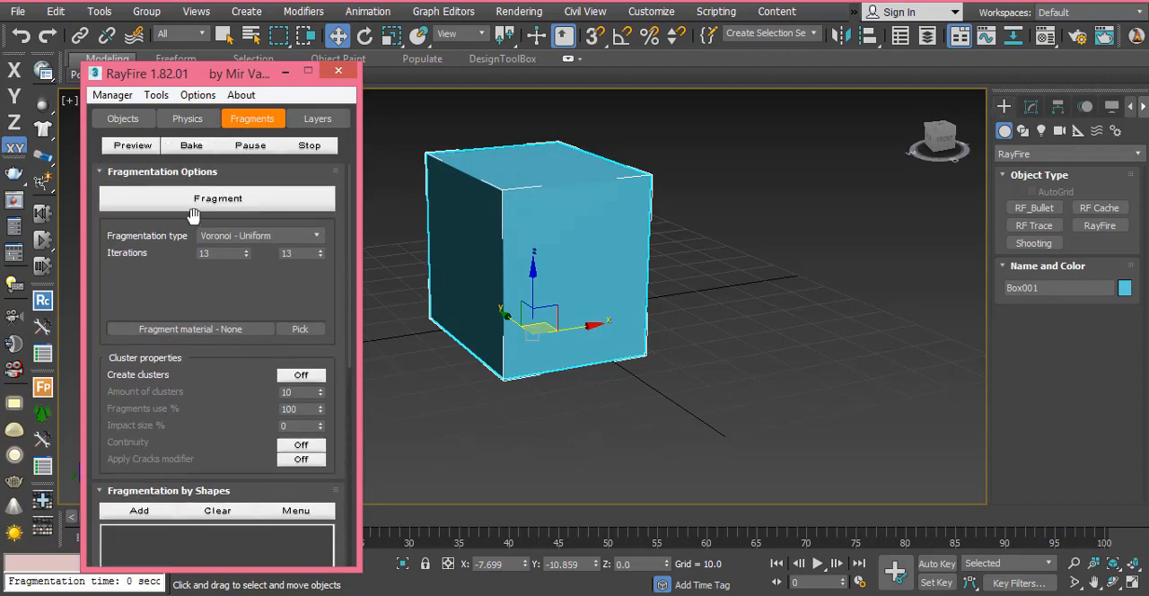
click(218, 198)
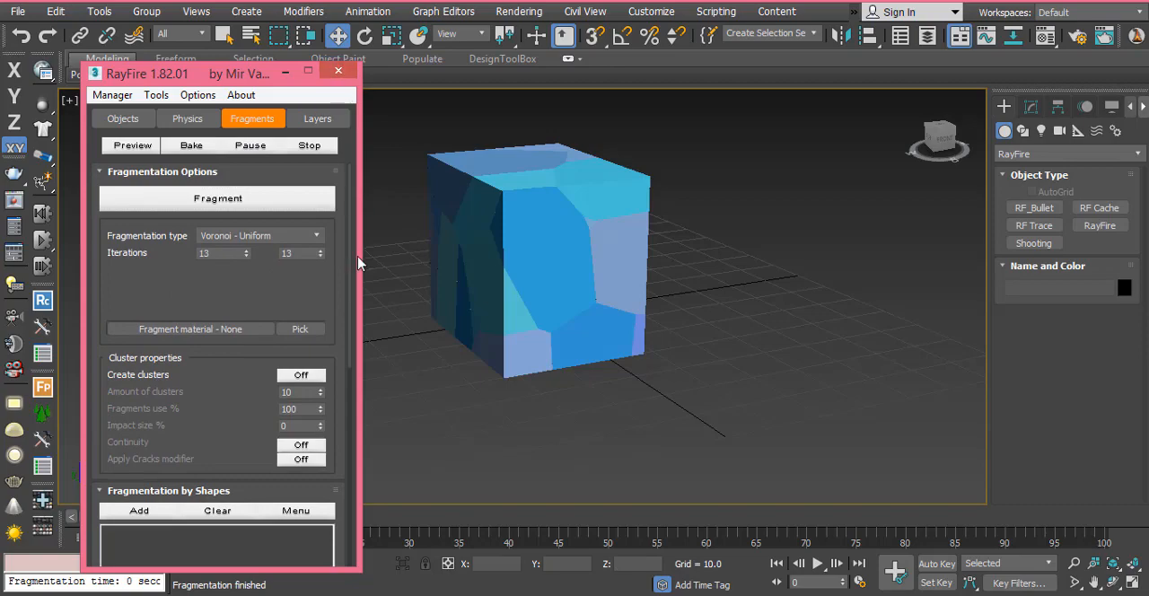
click(339, 71)
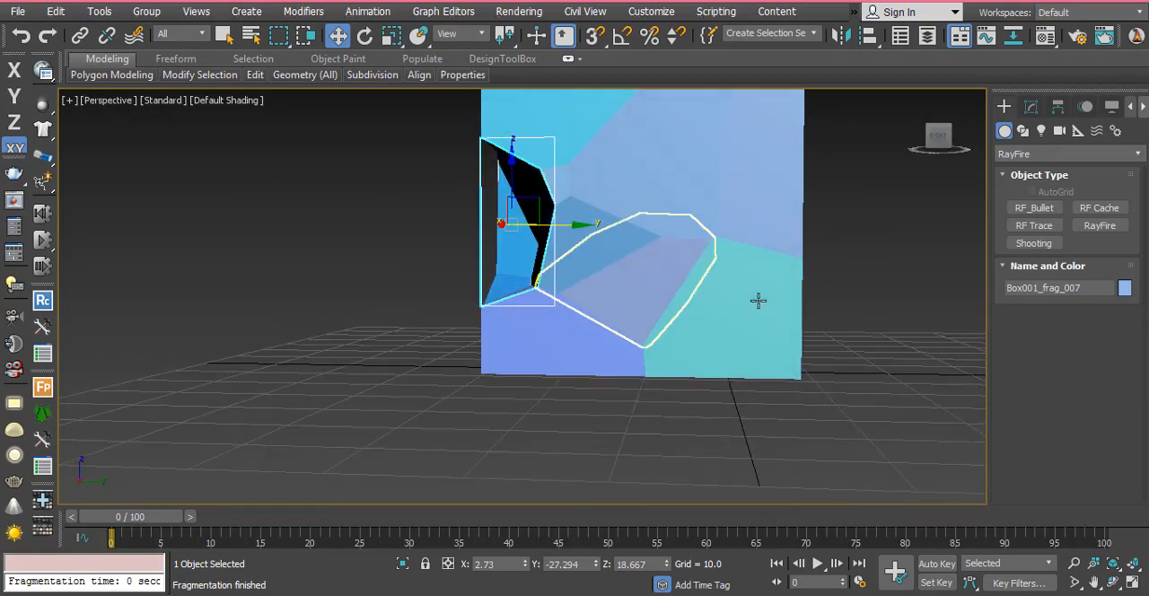
mouse_move(664, 308)
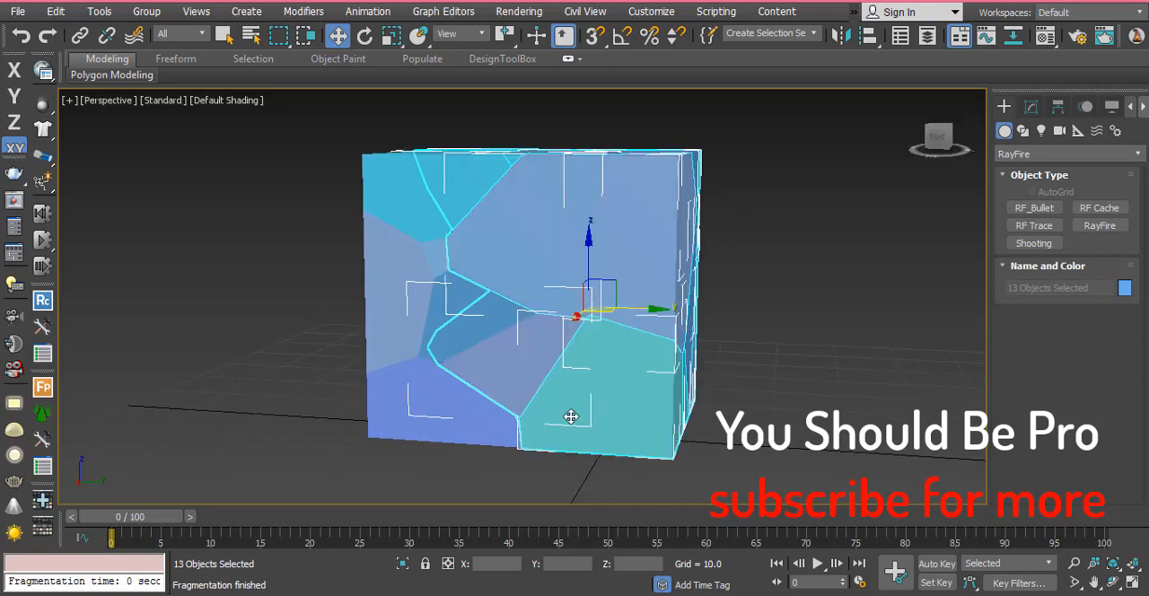
Clear the fragment selection so the intact cube shows with nothing selected.
click(520, 368)
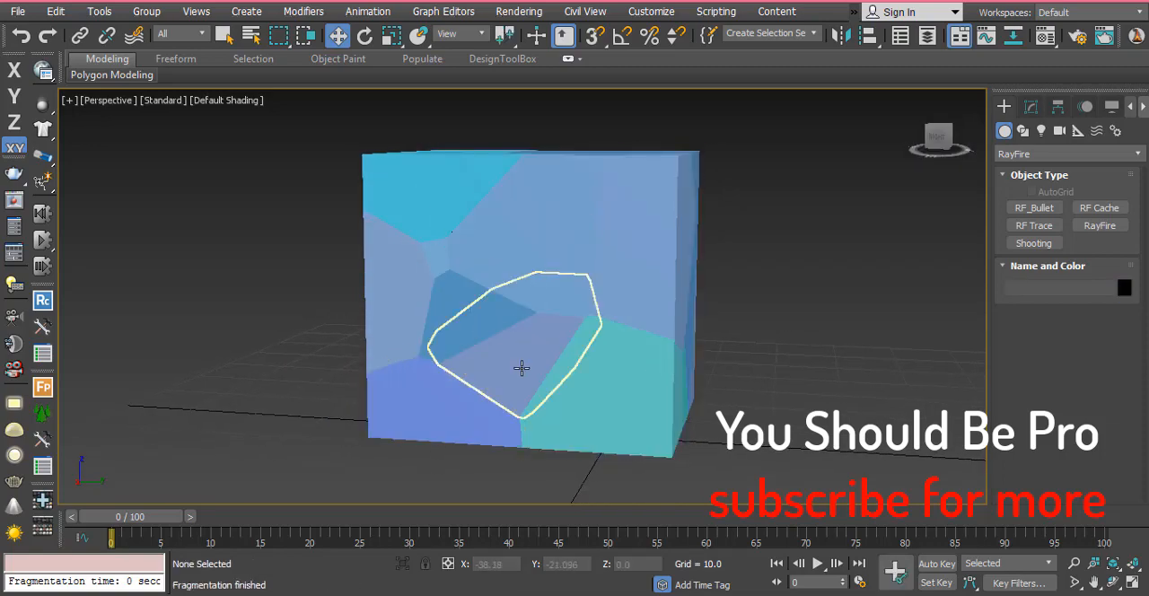